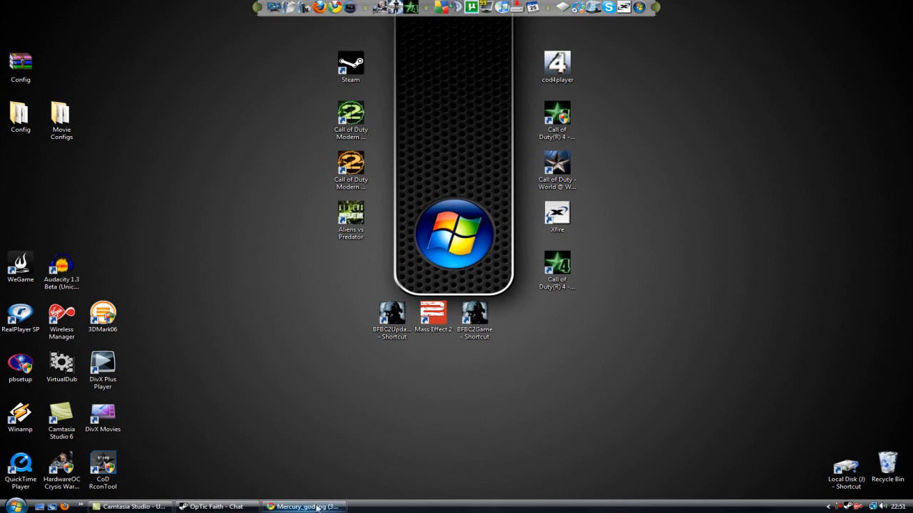
# Bring Chrome forward and search Google for 'bashandslash' via the suggestion
pyautogui.click(303, 506)
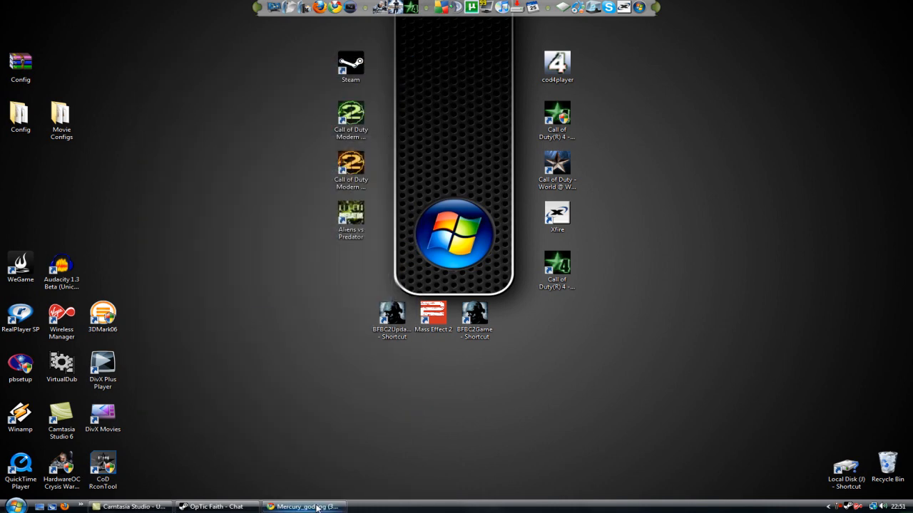
pyautogui.moveTo(306, 507)
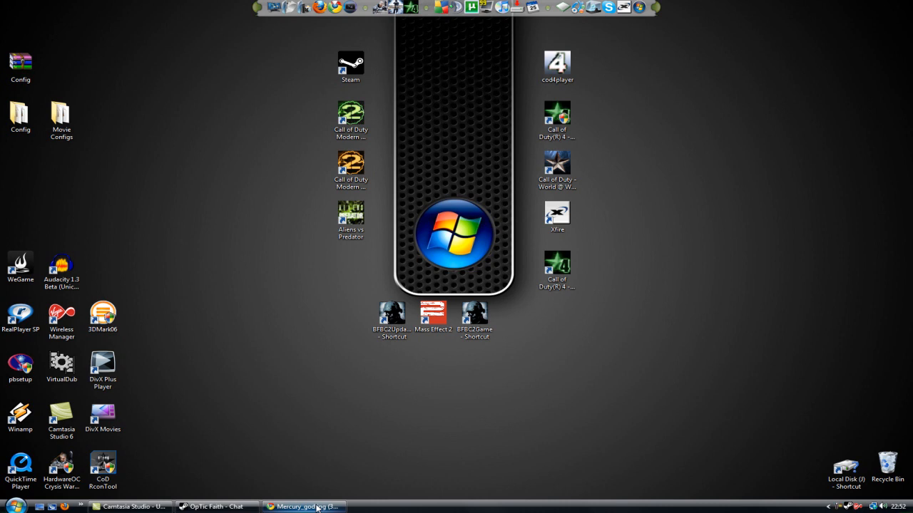
pyautogui.click(303, 507)
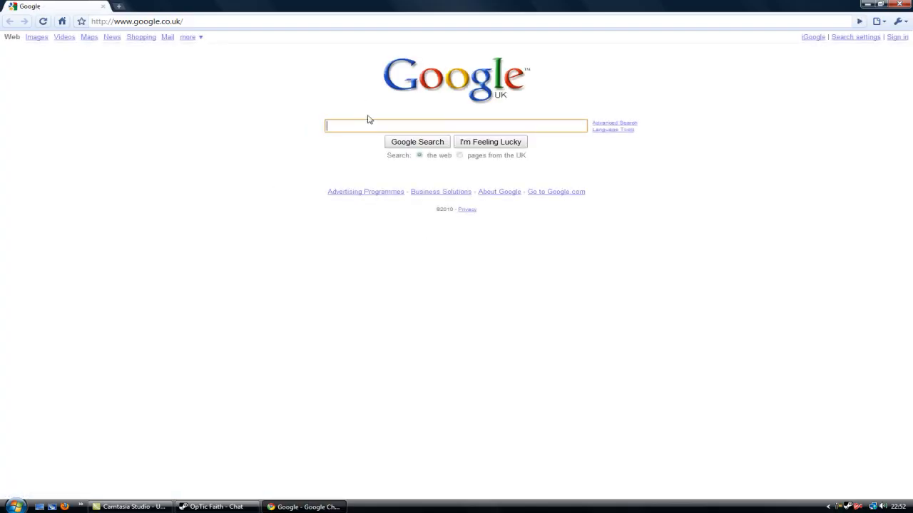
pyautogui.write('b')
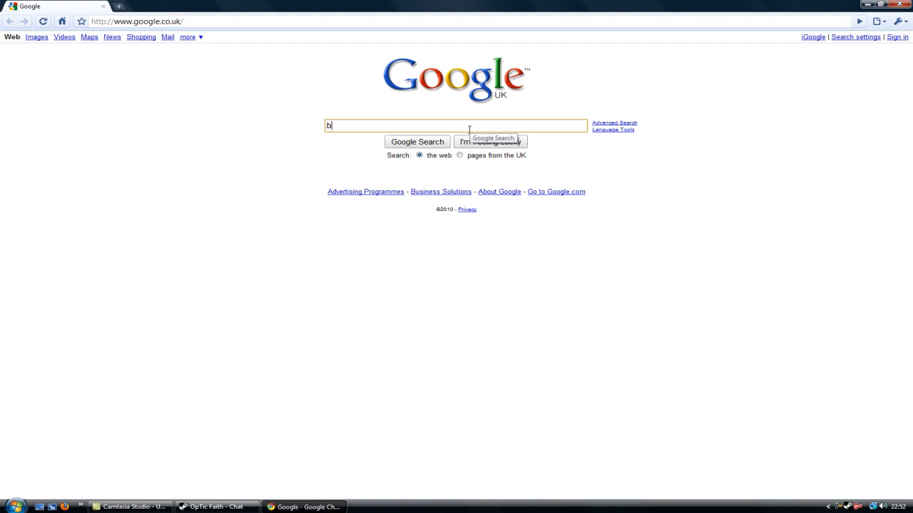
pyautogui.write('ashandslash')
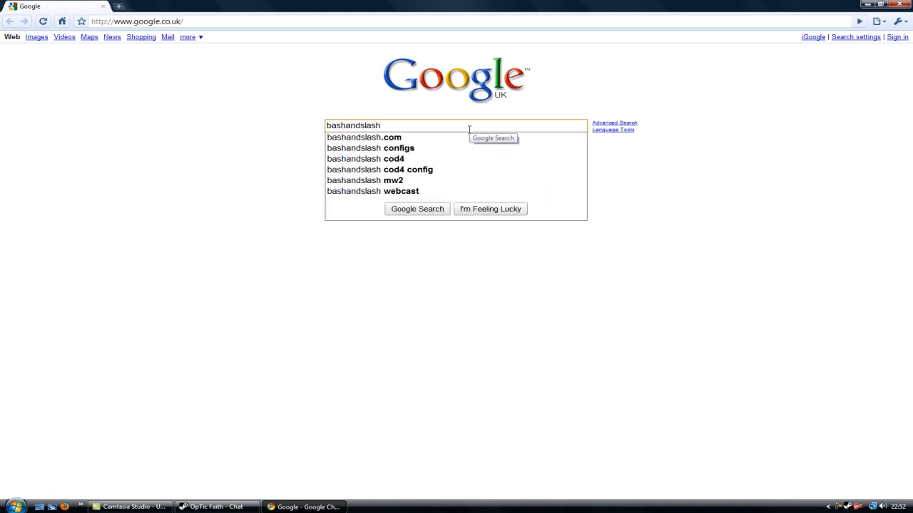
pyautogui.click(416, 208)
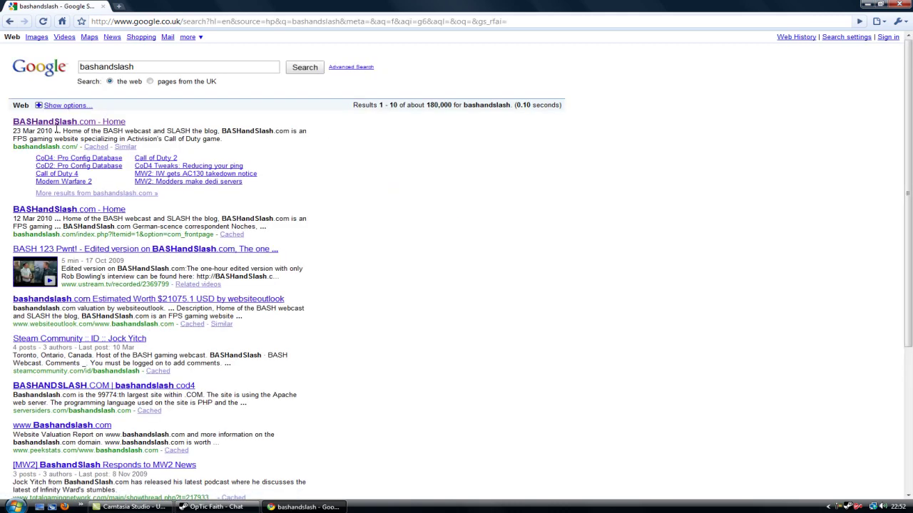
# Go from the BASHandSlash.com result to Call of Duty 4 > CoD4 Tweaks and scroll its article list
pyautogui.click(45, 122)
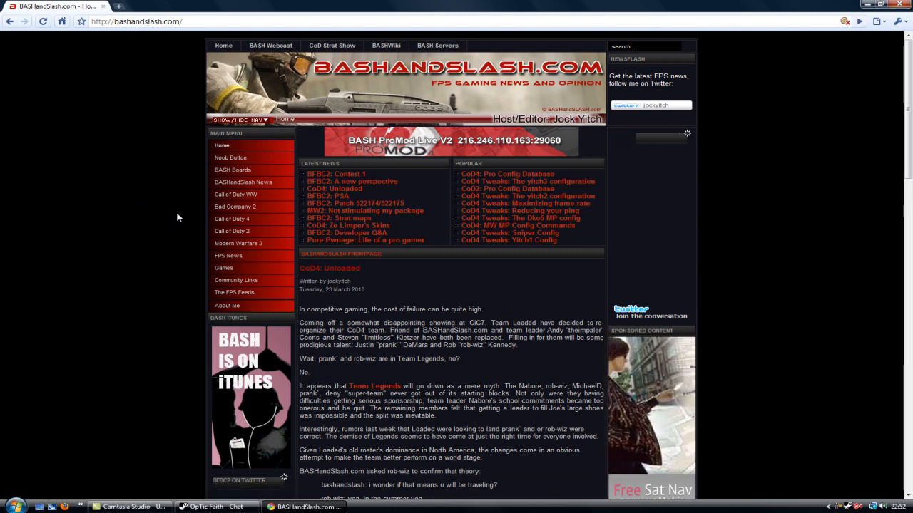
pyautogui.moveTo(232, 218)
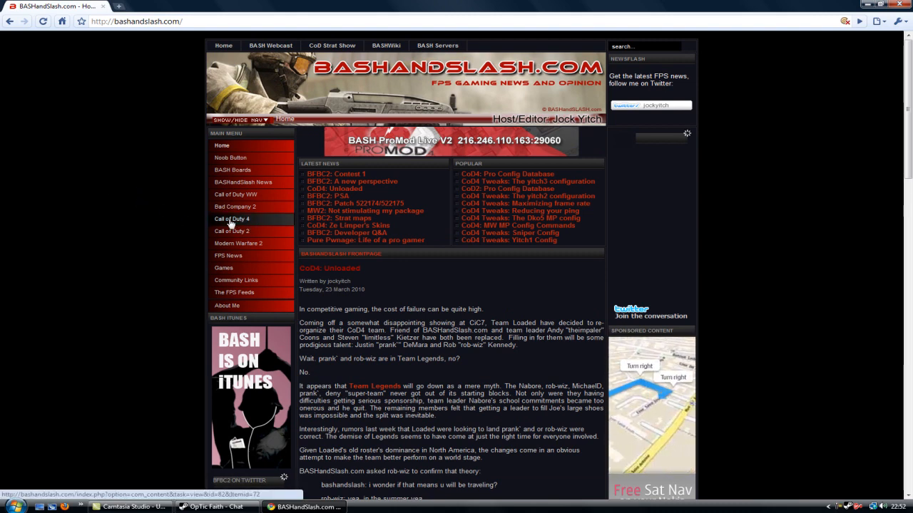
pyautogui.moveTo(228, 278)
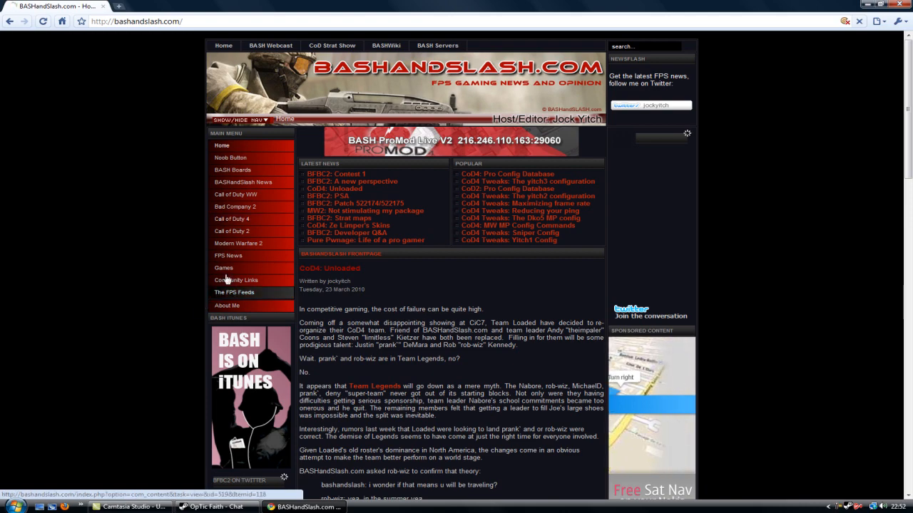
pyautogui.click(232, 219)
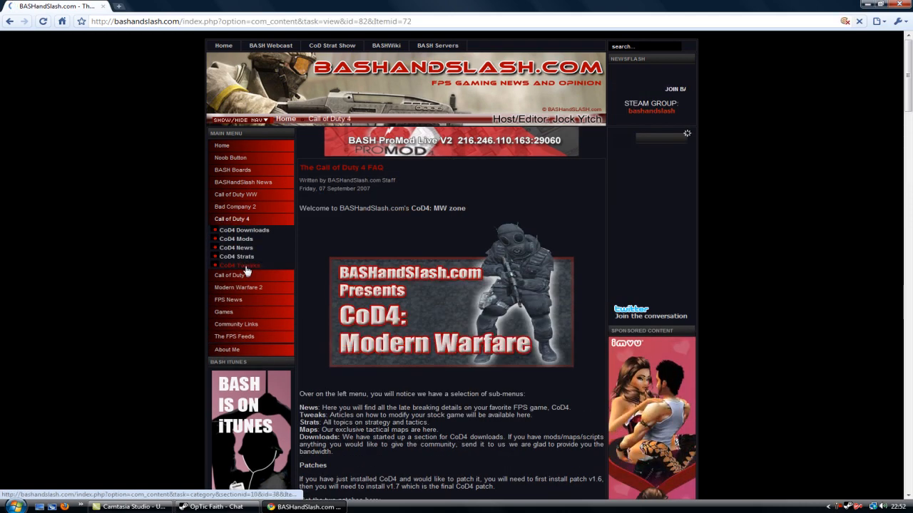
pyautogui.click(239, 265)
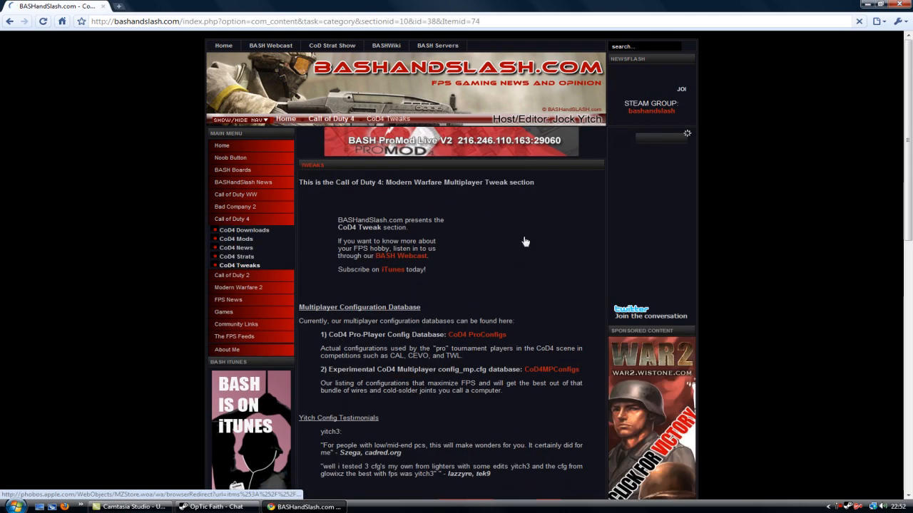
pyautogui.scroll(-3)
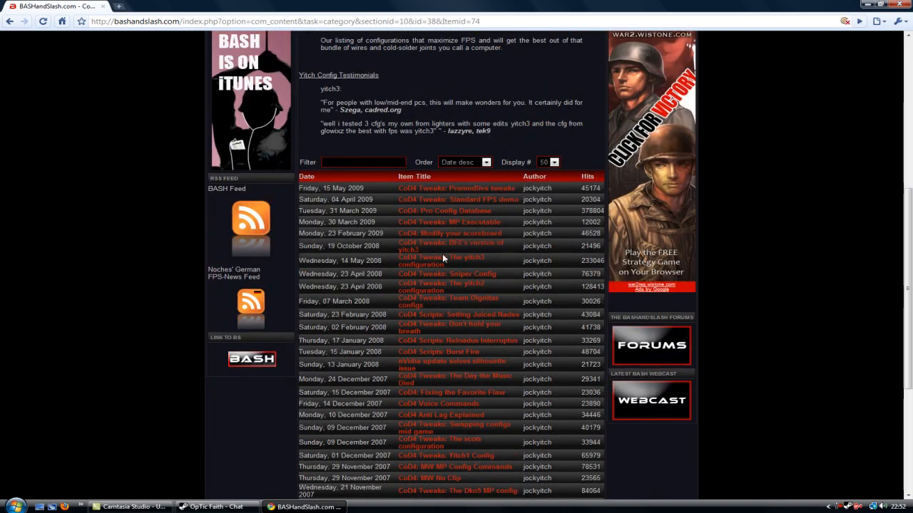
# Open the yitch3 configuration article and scroll to its yitch3.cfg link and install steps
pyautogui.click(447, 274)
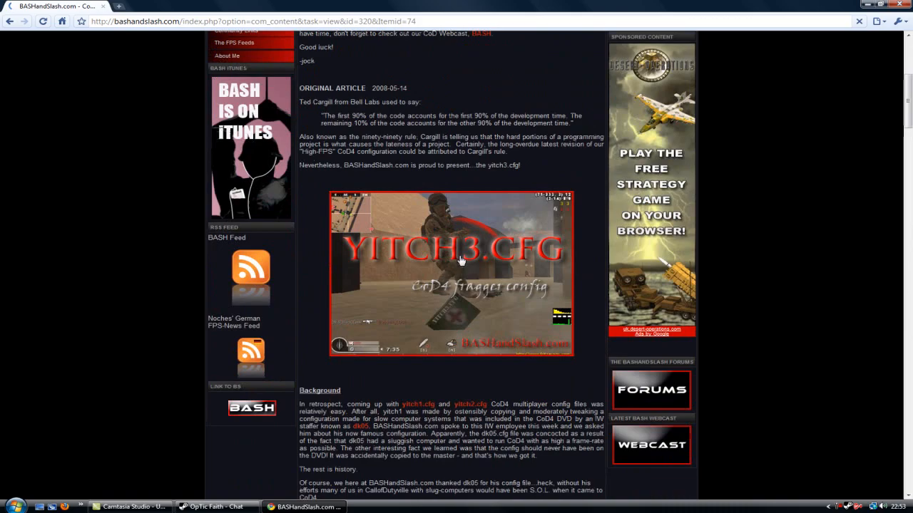
pyautogui.scroll(-3)
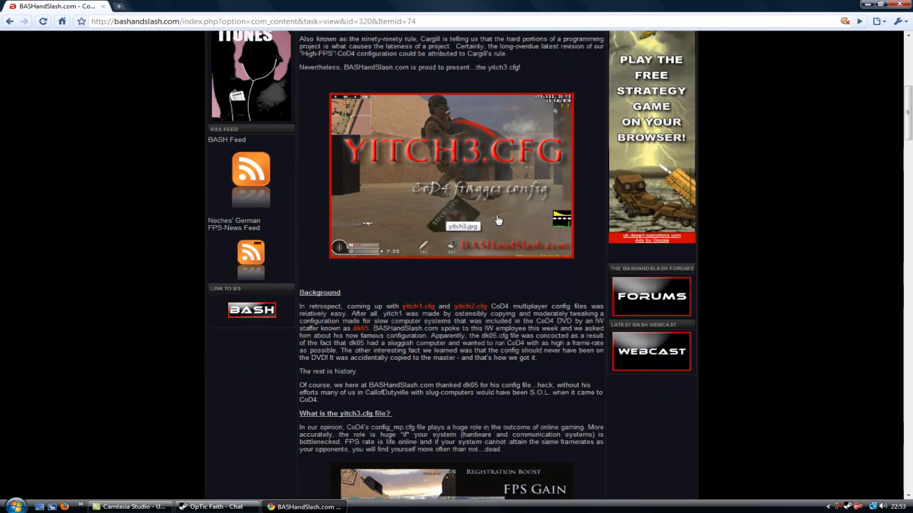
pyautogui.scroll(-3)
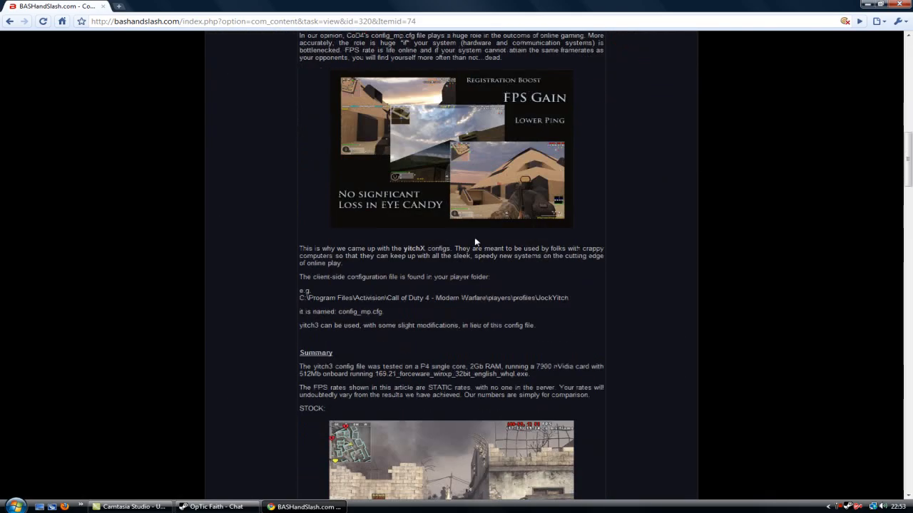
pyautogui.moveTo(364, 221)
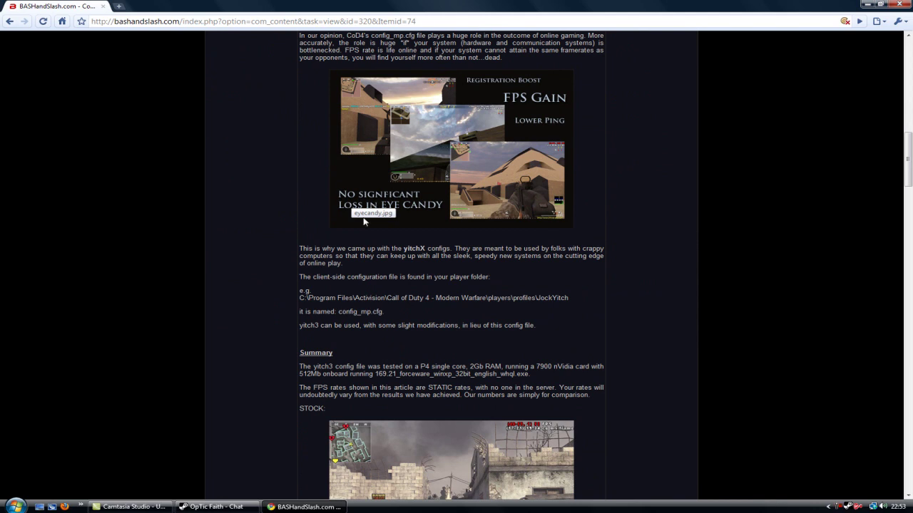
pyautogui.moveTo(392, 214)
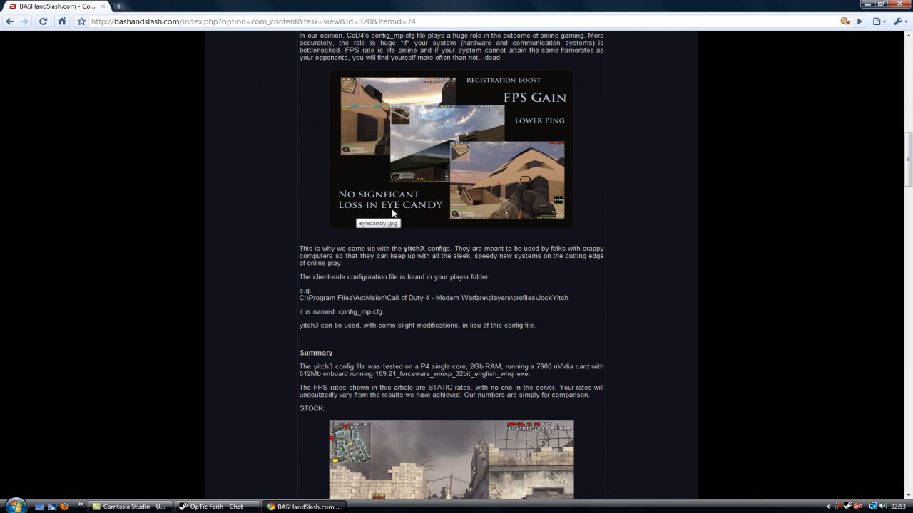
pyautogui.moveTo(471, 200)
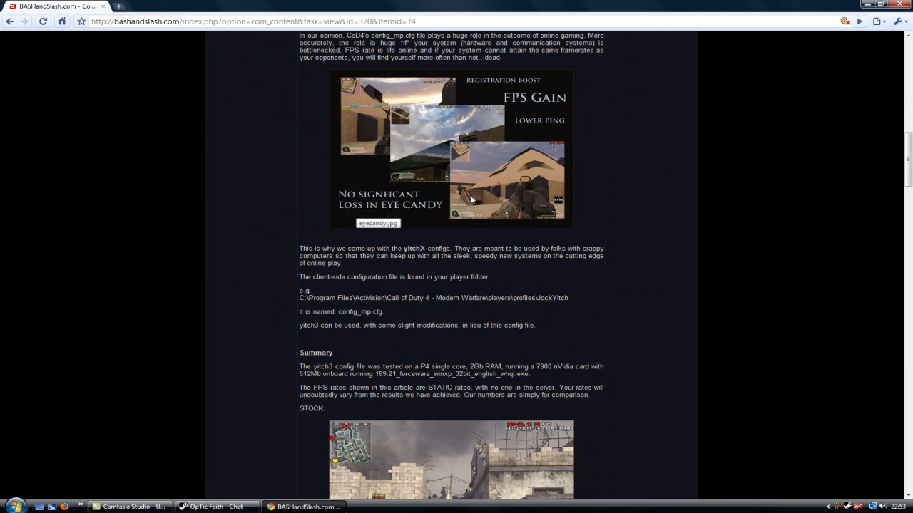
pyautogui.scroll(-3)
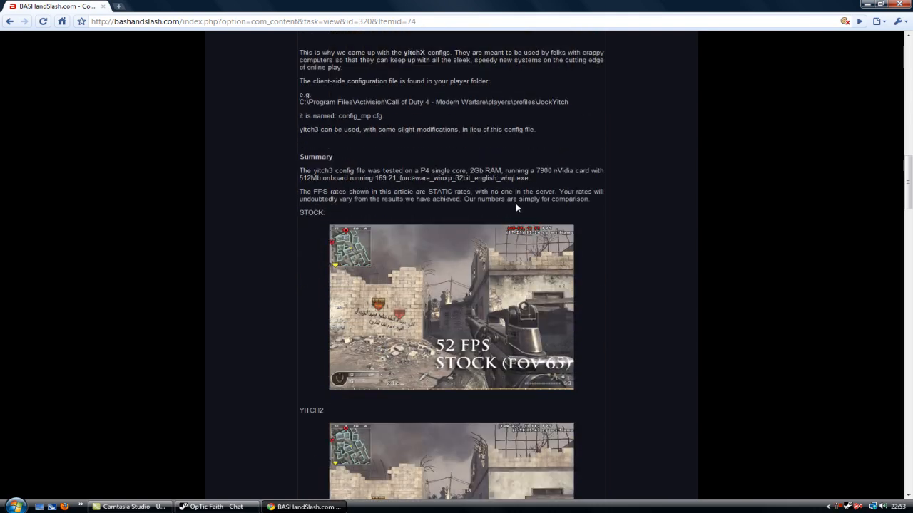
pyautogui.scroll(-3)
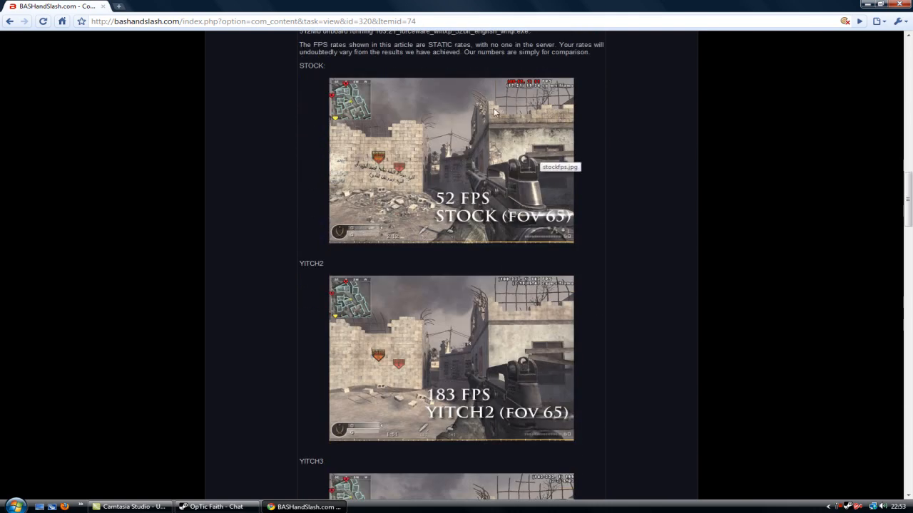
pyautogui.moveTo(449, 150)
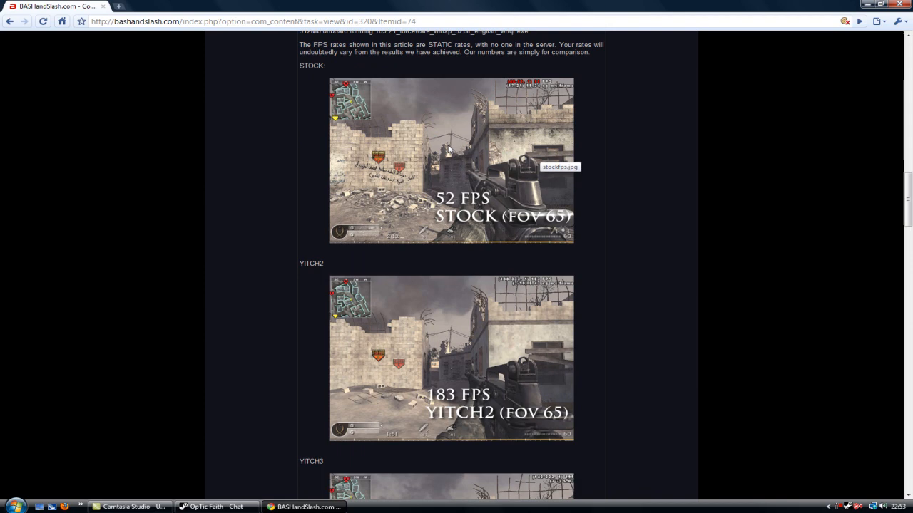
pyautogui.moveTo(522, 134)
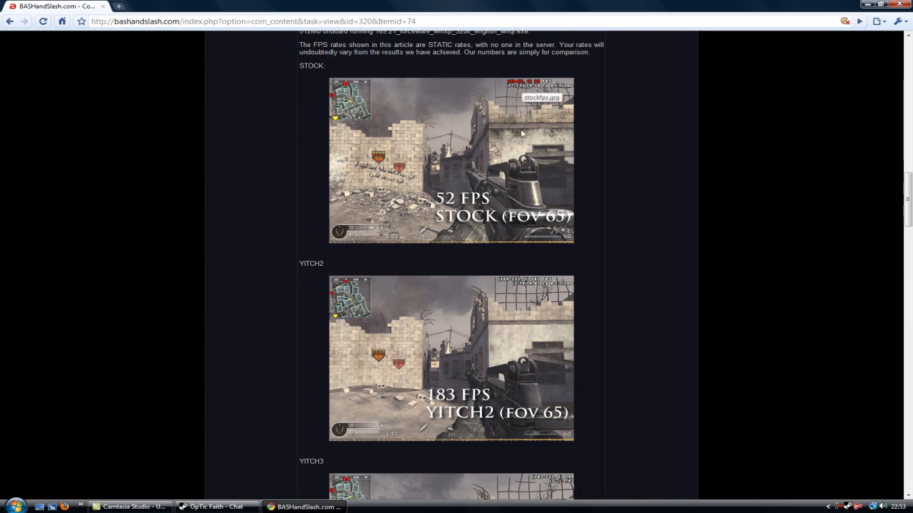
pyautogui.moveTo(474, 126)
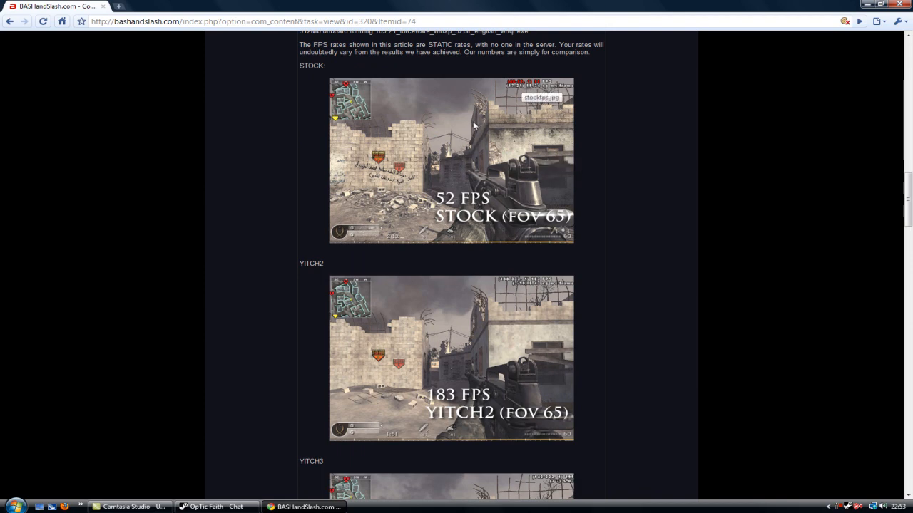
pyautogui.scroll(-3)
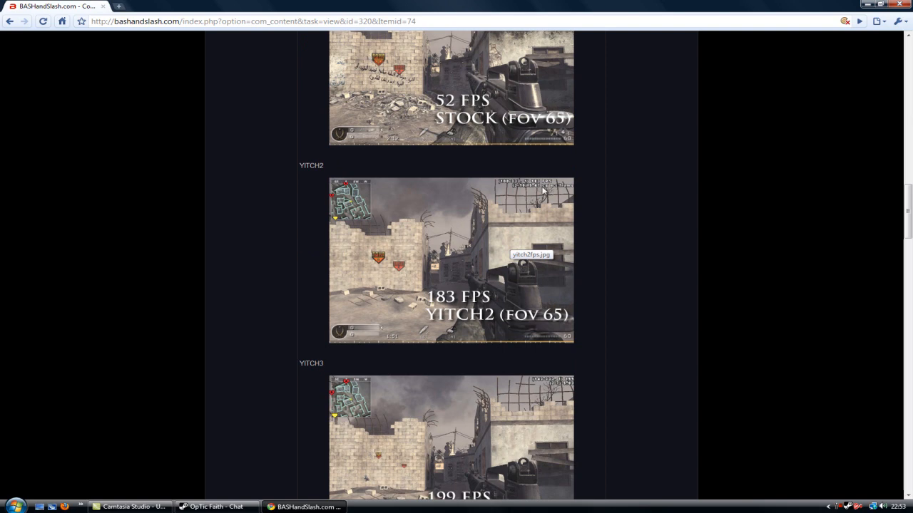
pyautogui.scroll(-3)
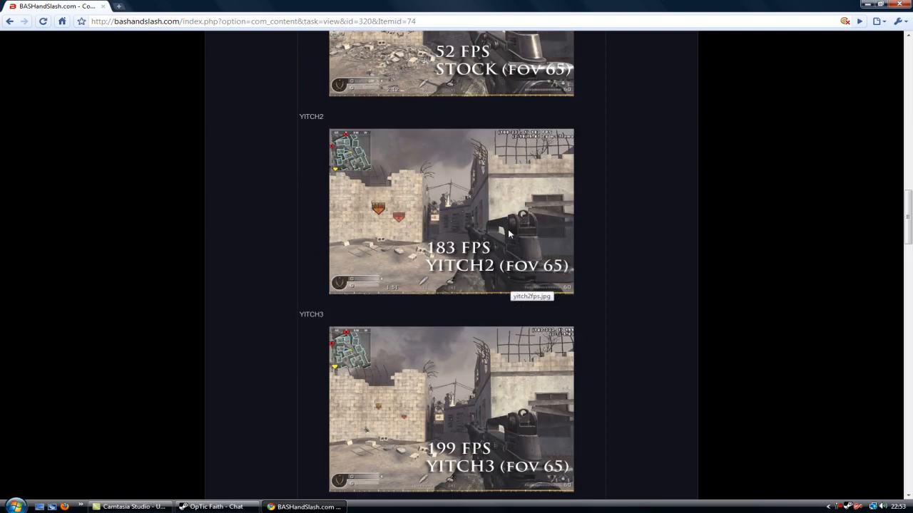
pyautogui.scroll(-3)
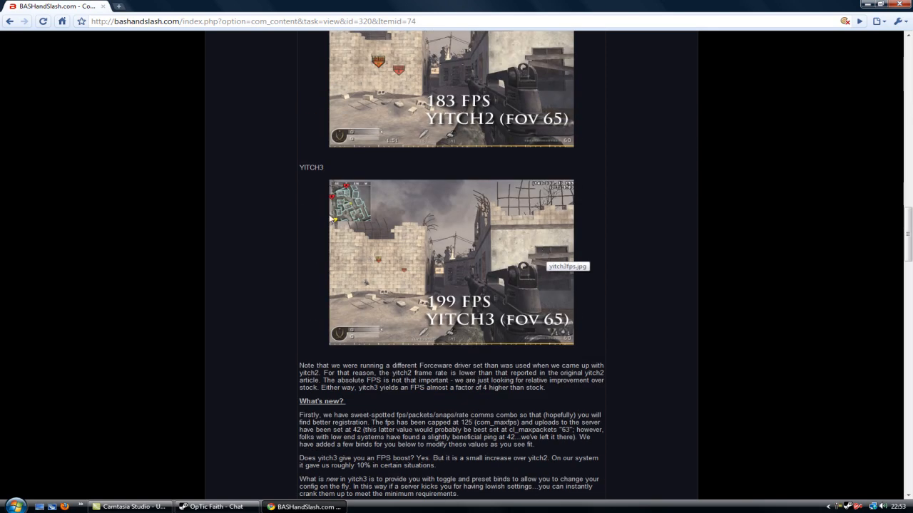
pyautogui.scroll(-3)
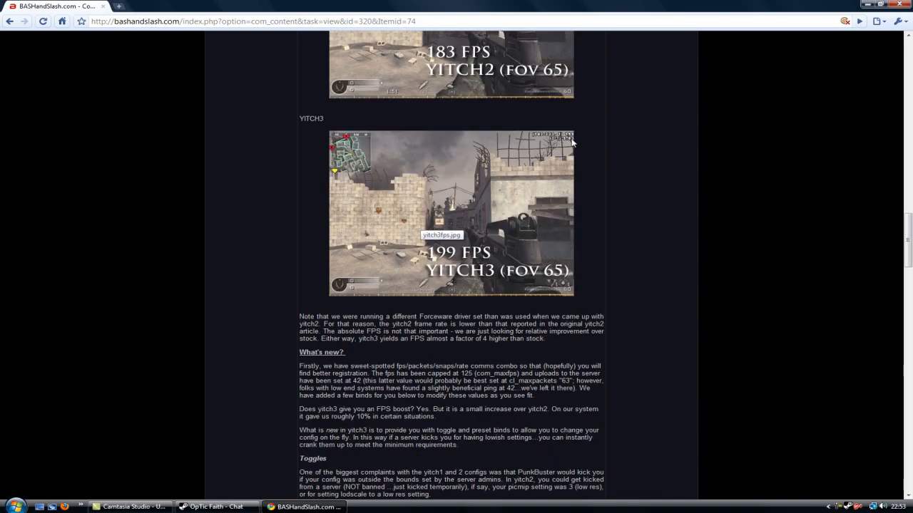
pyautogui.scroll(-3)
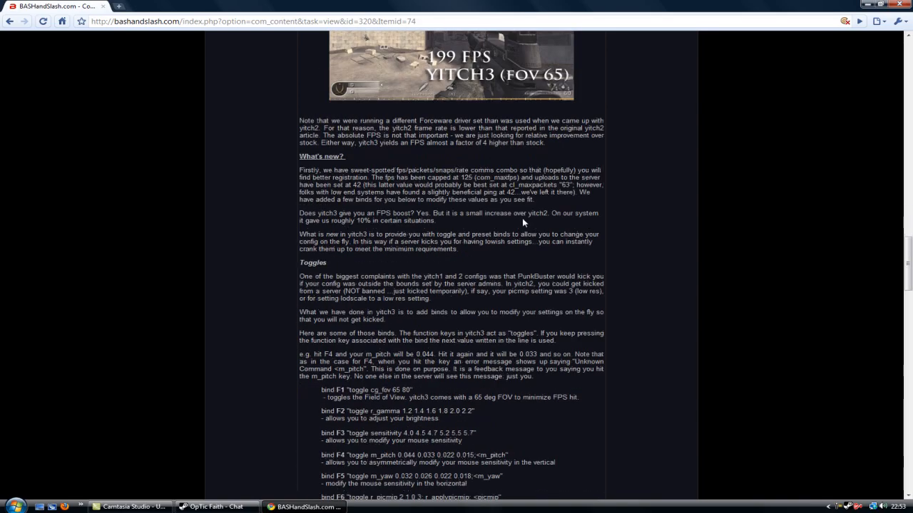
pyautogui.scroll(-3)
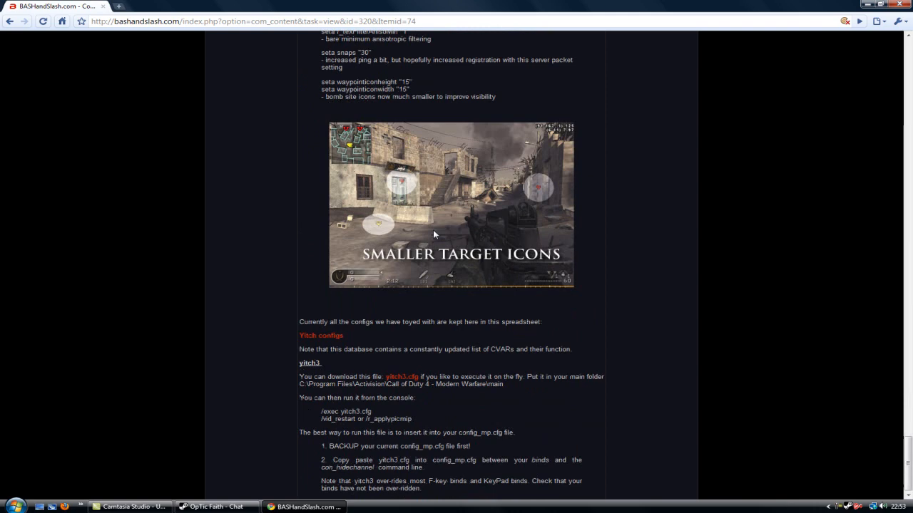
pyautogui.scroll(-3)
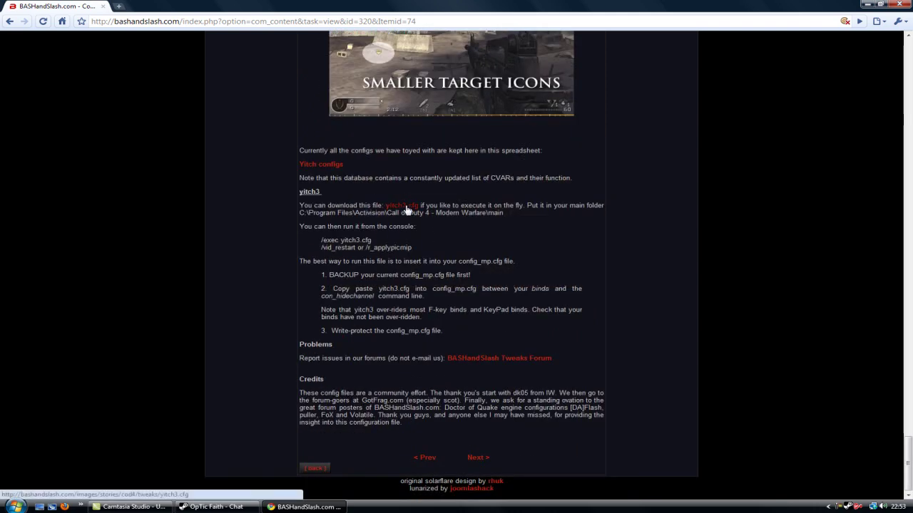
# Open yitch3.cfg as plain text and select its contents from the first line to the end
pyautogui.click(402, 206)
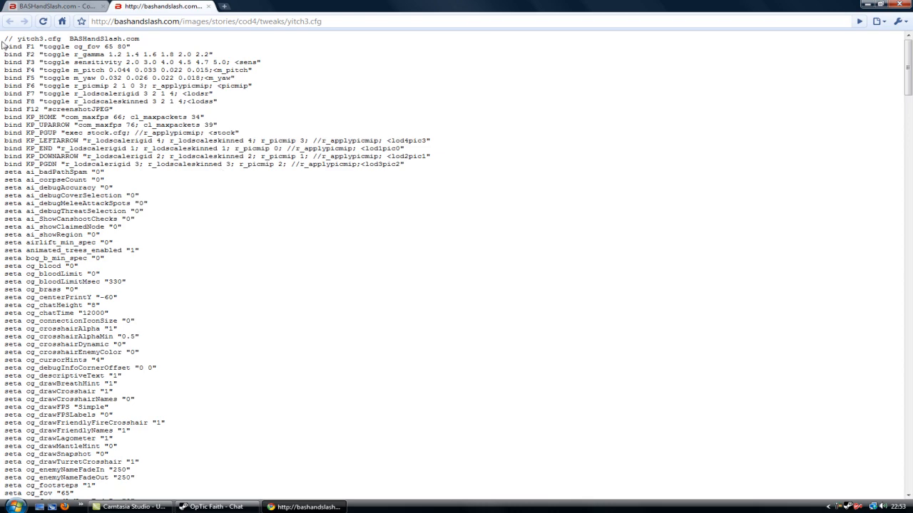
pyautogui.moveTo(14, 44)
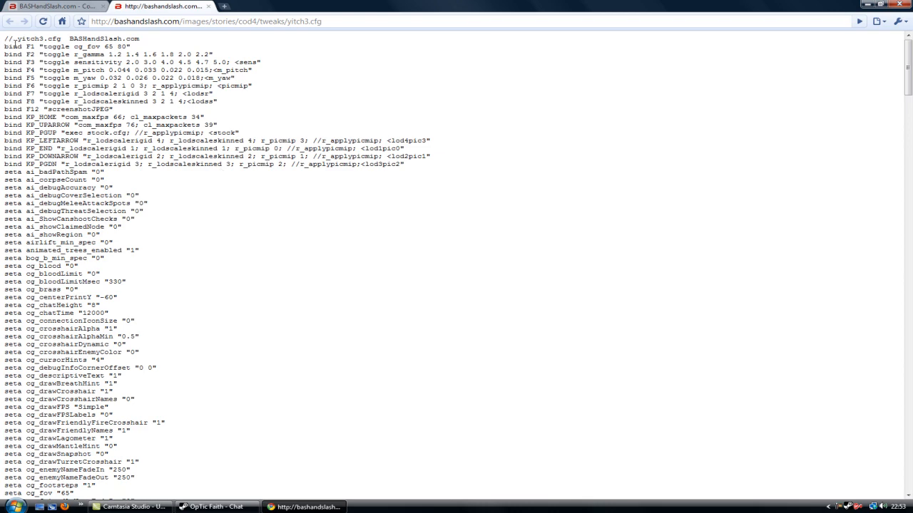
pyautogui.moveTo(10, 39); pyautogui.dragTo(114, 391)
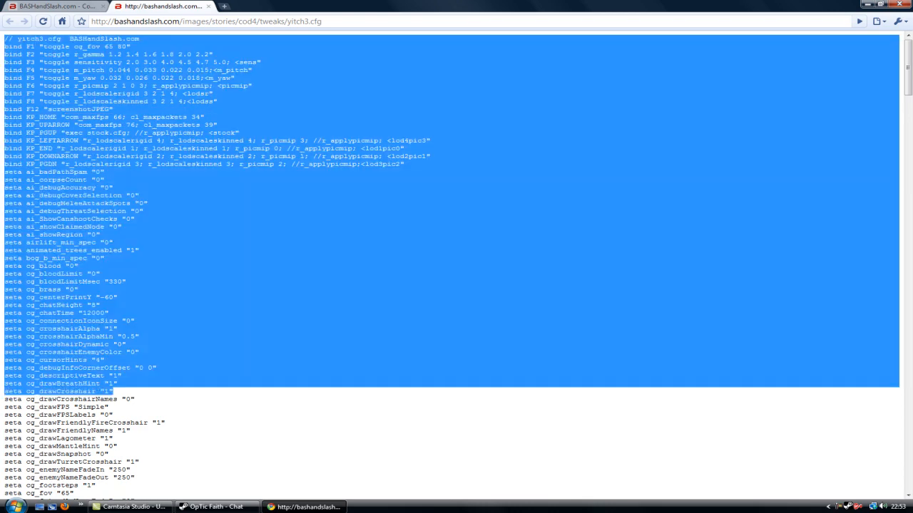
pyautogui.scroll(-3)
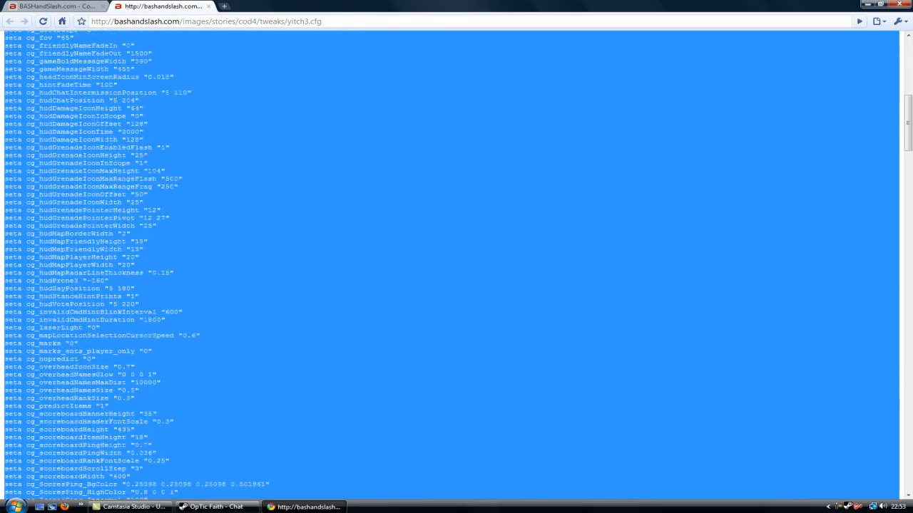
pyautogui.scroll(-3)
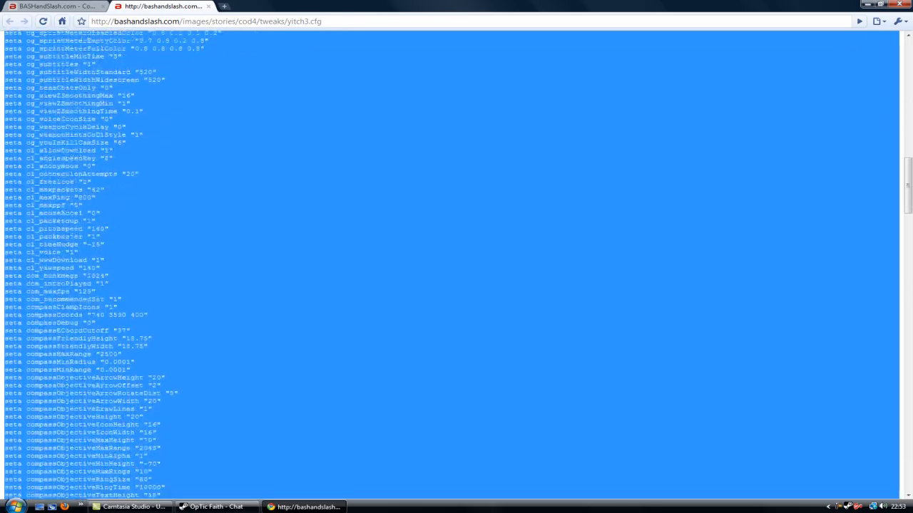
pyautogui.scroll(-3)
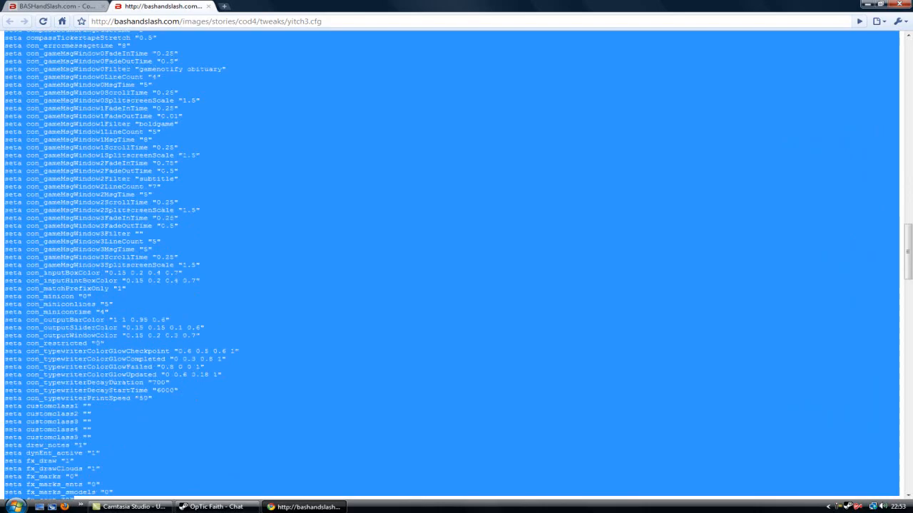
pyautogui.scroll(-3)
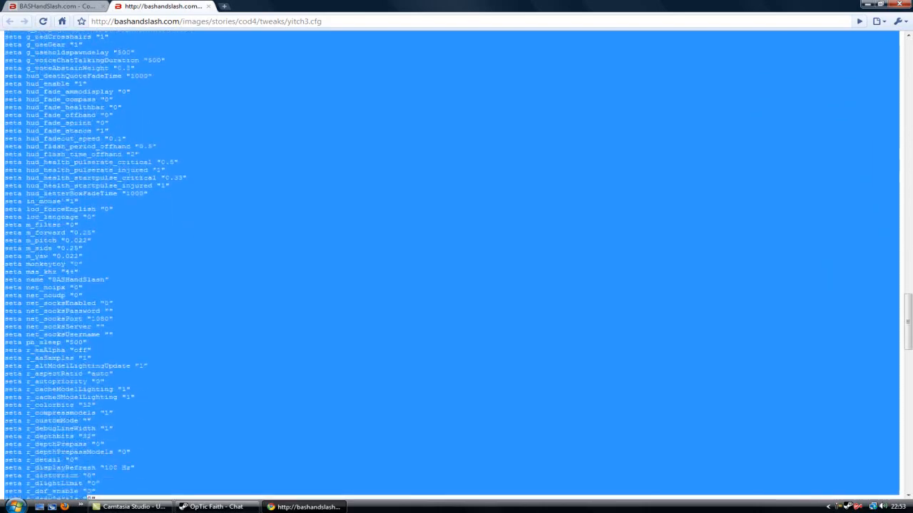
pyautogui.scroll(-3)
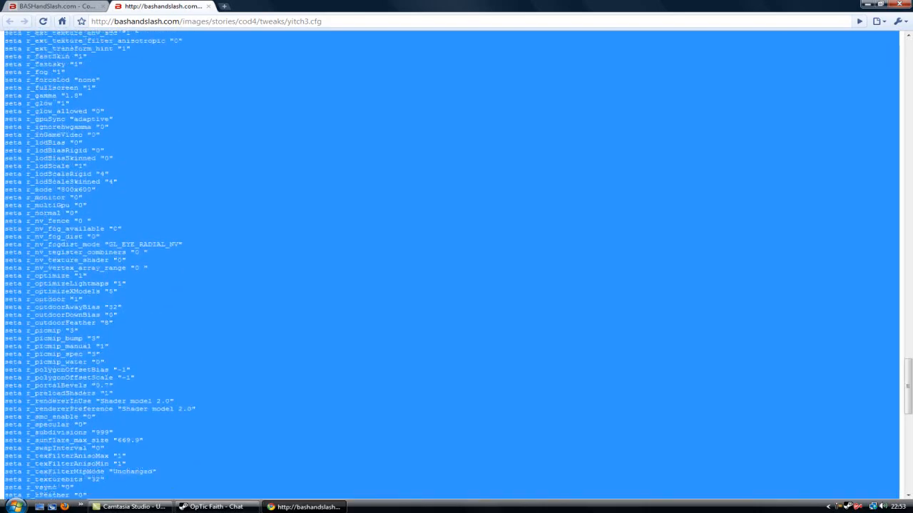
pyautogui.scroll(-3)
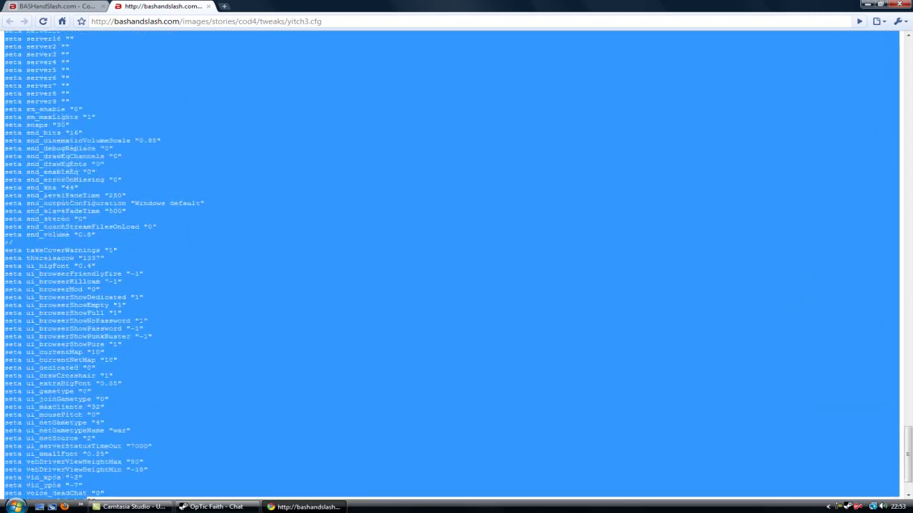
pyautogui.scroll(-3)
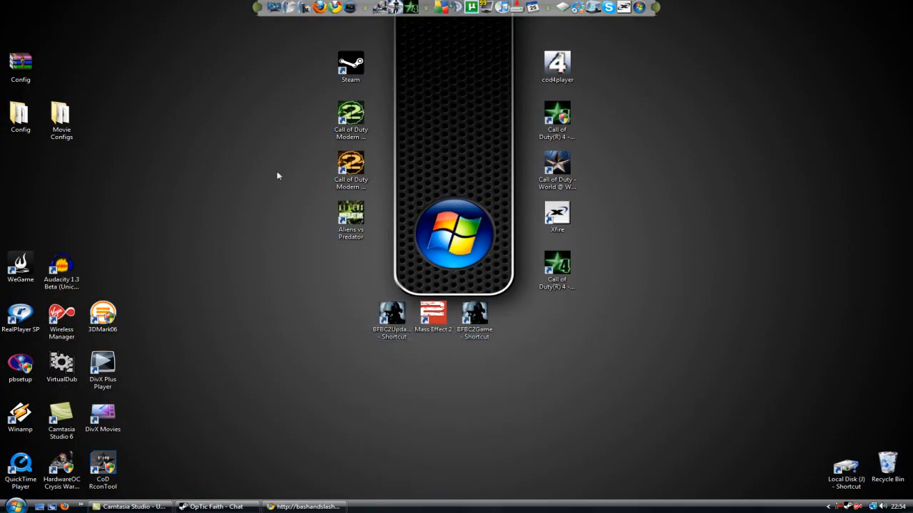
# Open the CoD4 install folder, launch the game past safe mode, and create profile 'Yitch3'
pyautogui.rightClick(557, 121)
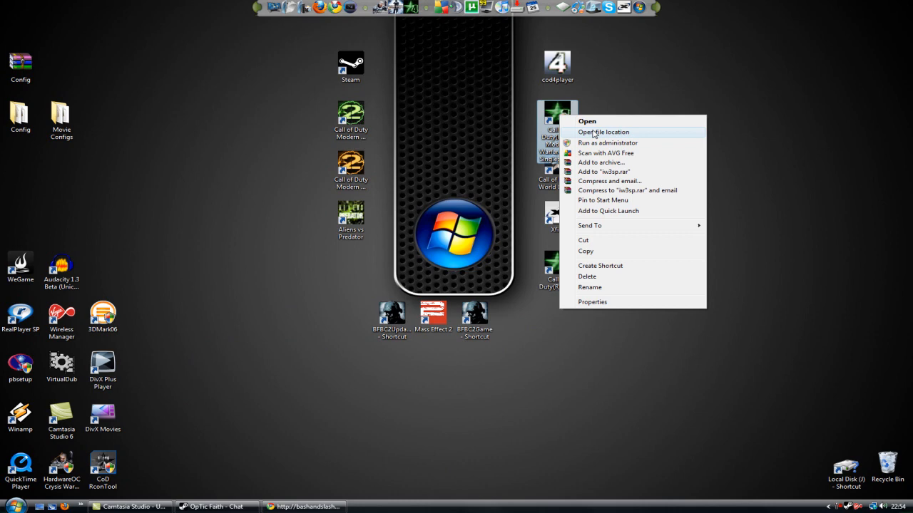
pyautogui.click(604, 132)
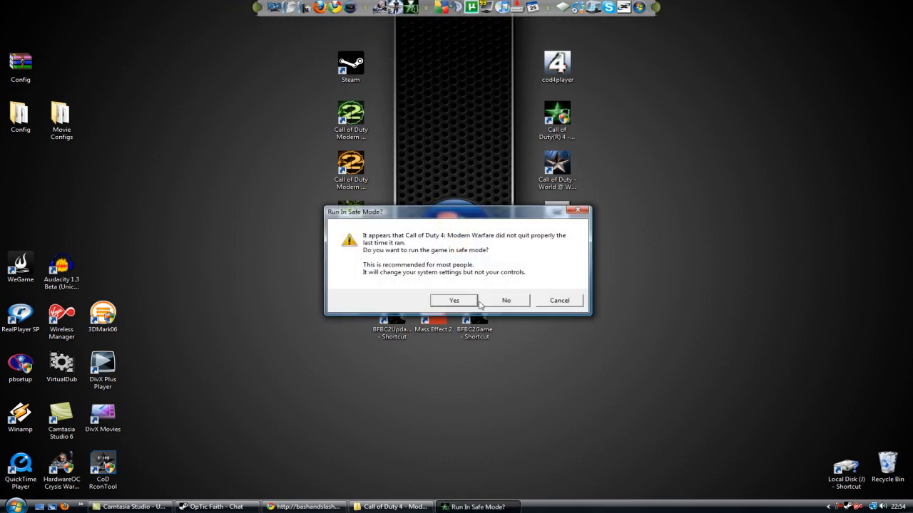
pyautogui.click(453, 300)
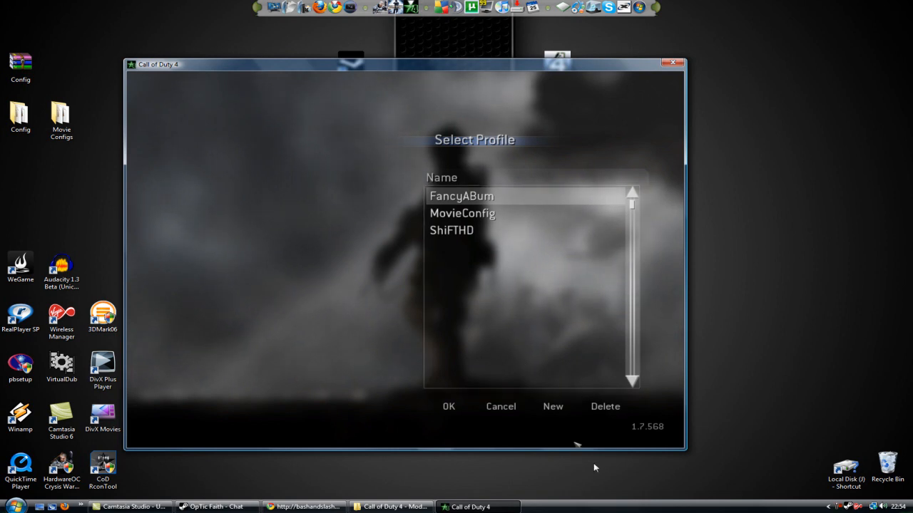
pyautogui.click(552, 406)
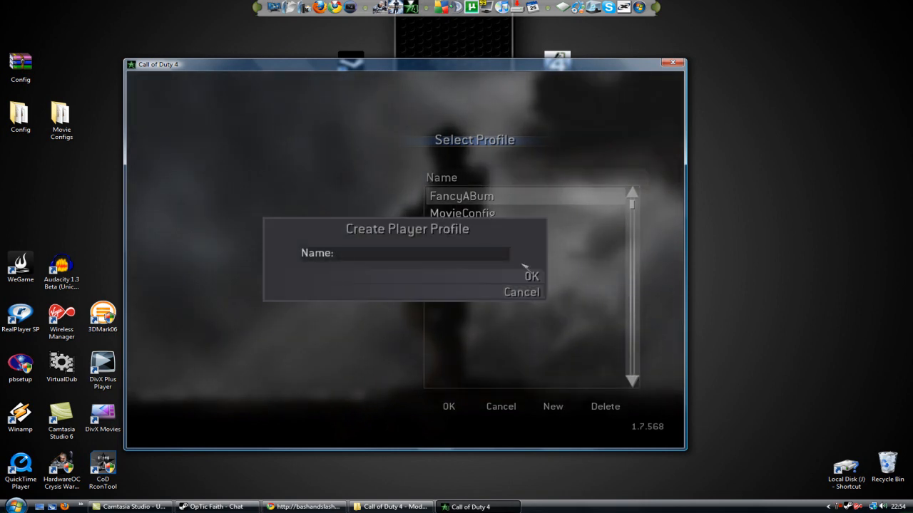
pyautogui.write('Yitch3')
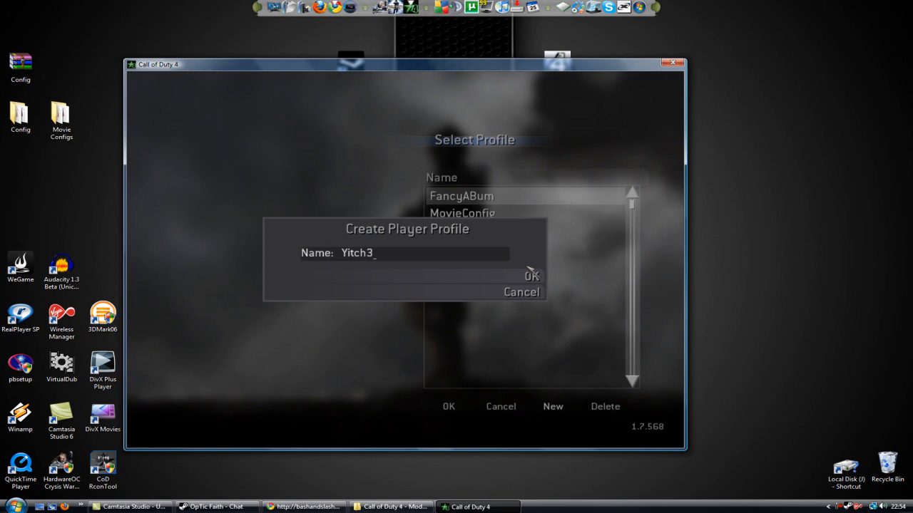
pyautogui.click(531, 276)
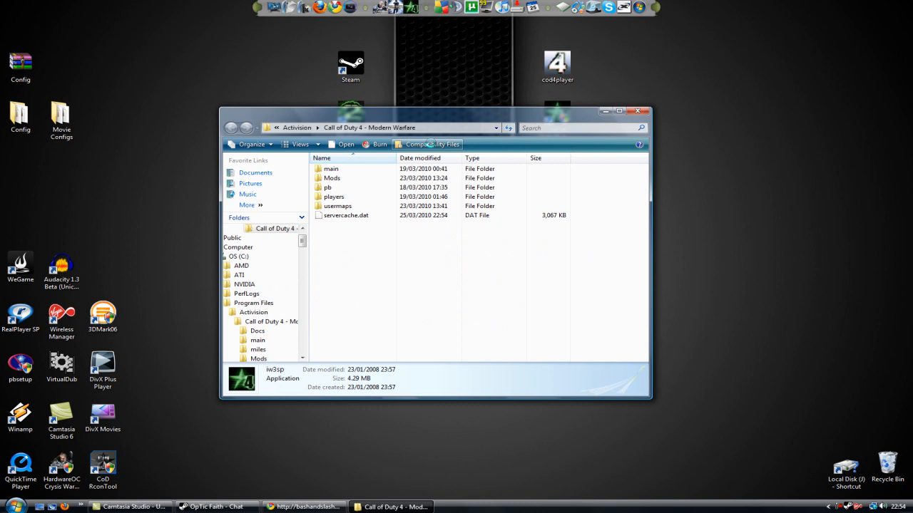
# Browse into players > profiles and create a New Text Document in the Yitch3 folder
pyautogui.doubleClick(333, 196)
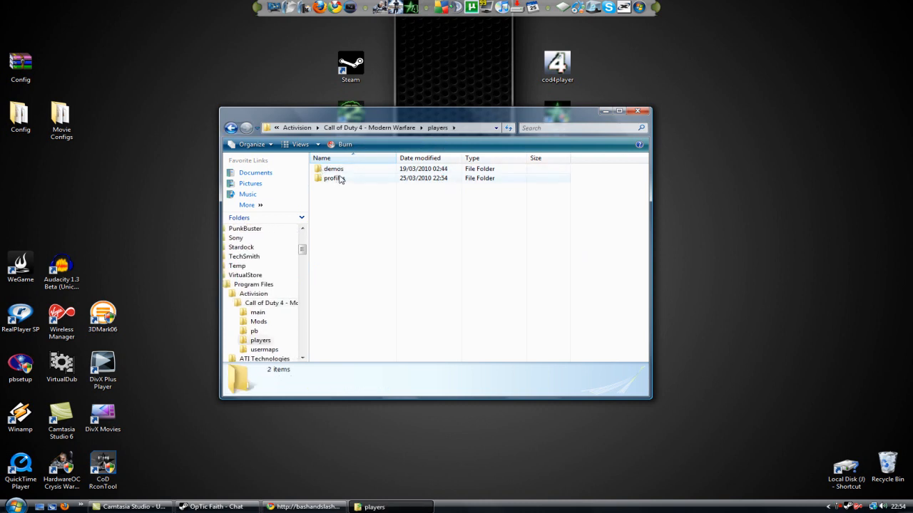
pyautogui.doubleClick(334, 179)
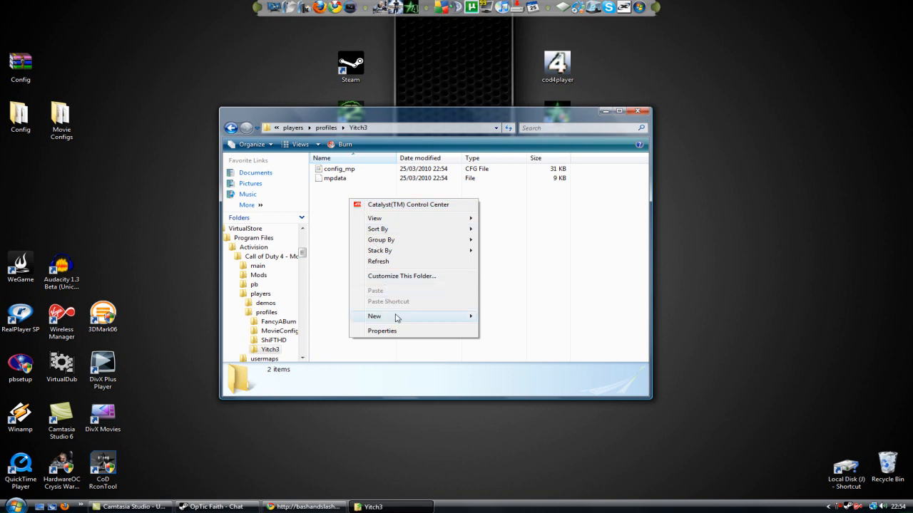
pyautogui.click(374, 315)
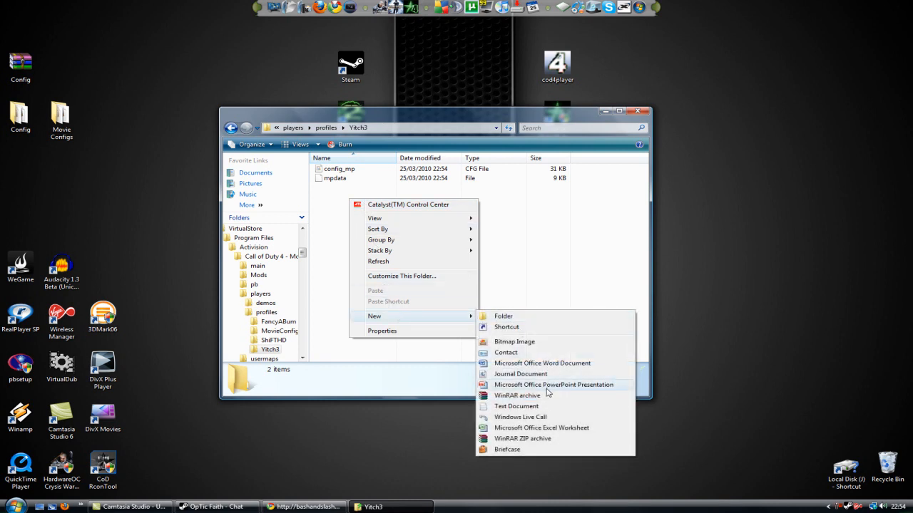
pyautogui.click(516, 406)
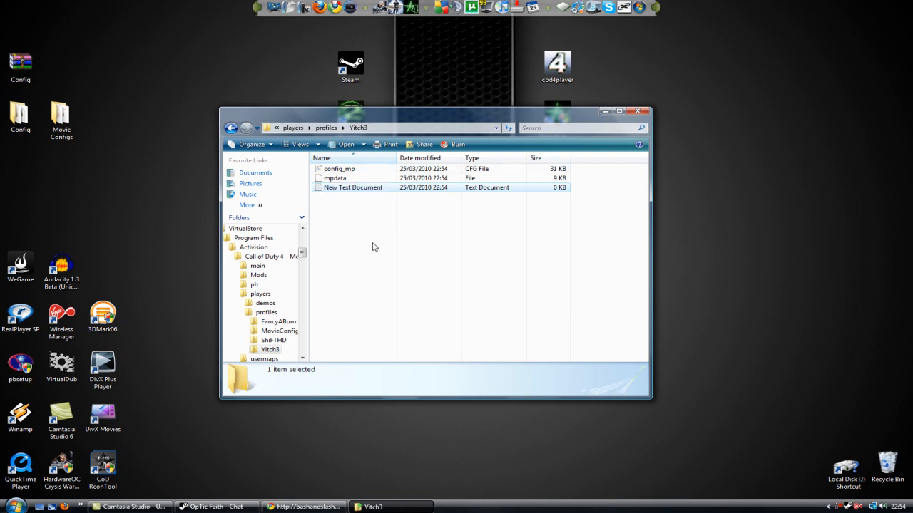
pyautogui.click(360, 193)
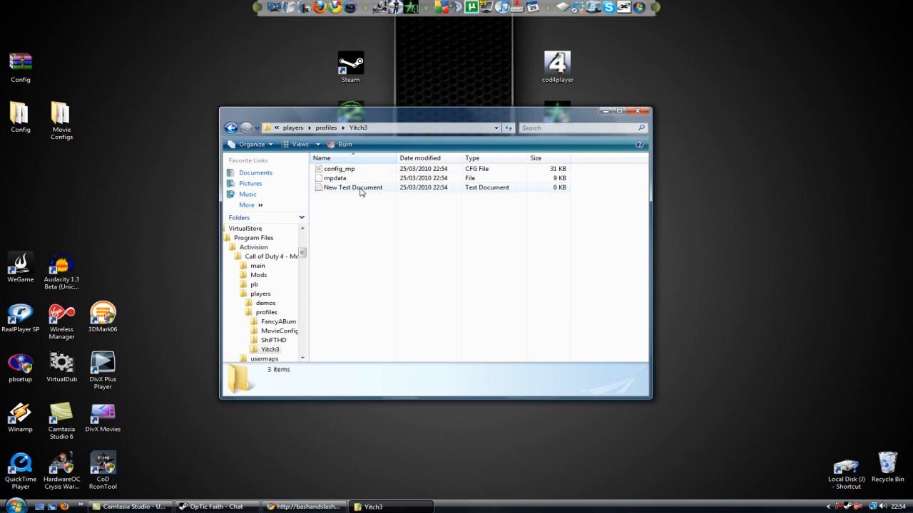
# Open the new text document and save it as config_mp.cfg, replacing the existing file
pyautogui.doubleClick(352, 187)
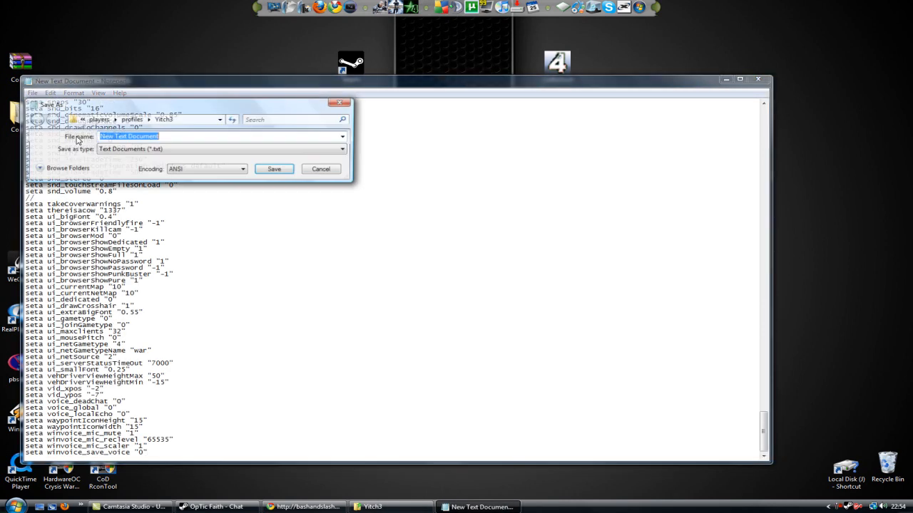
pyautogui.write('config')
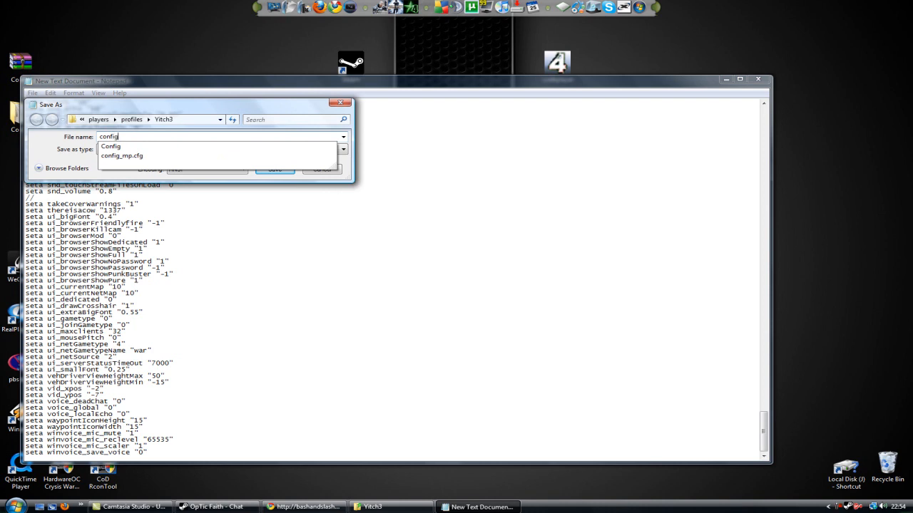
pyautogui.click(122, 155)
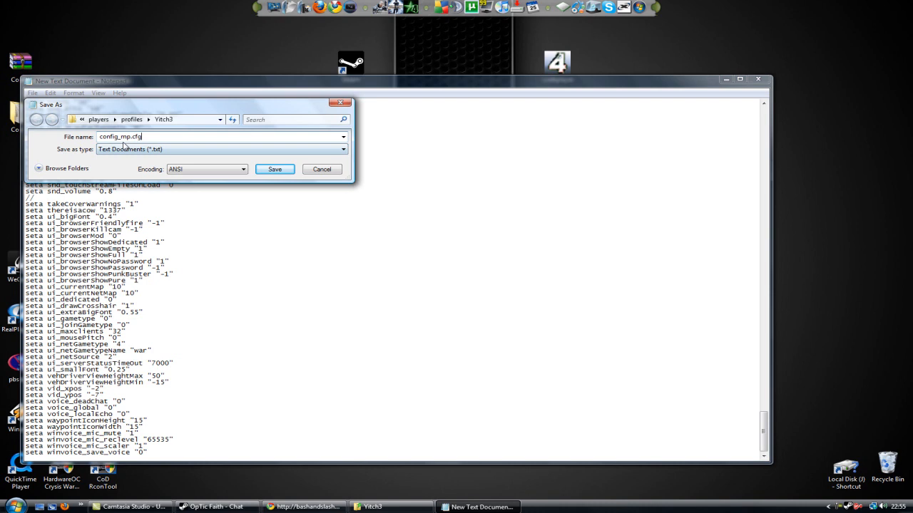
pyautogui.click(275, 169)
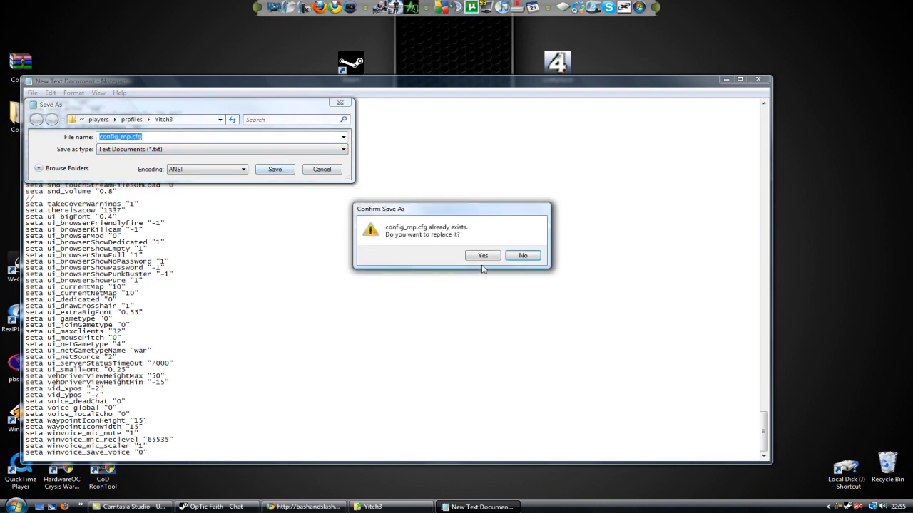
pyautogui.click(483, 256)
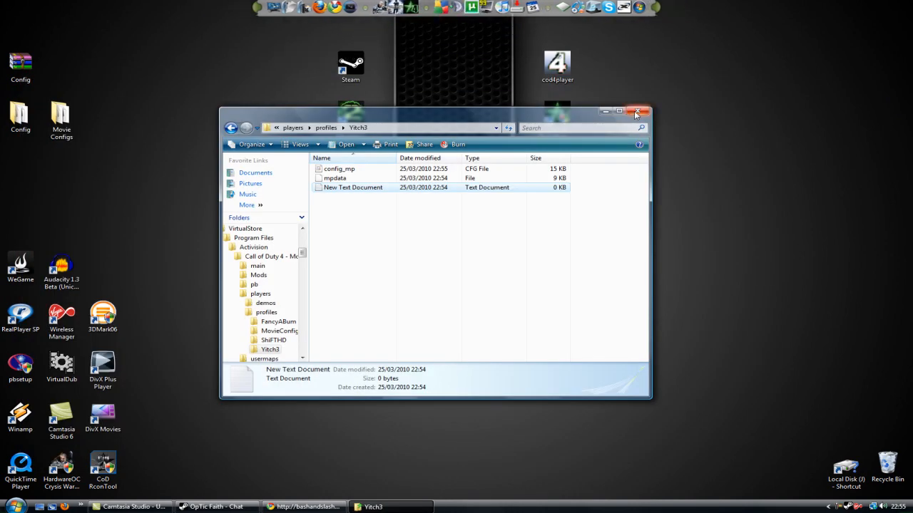
# Close the Yitch3 folder window and enter 'devmap mp_crash' in the game console
pyautogui.click(638, 112)
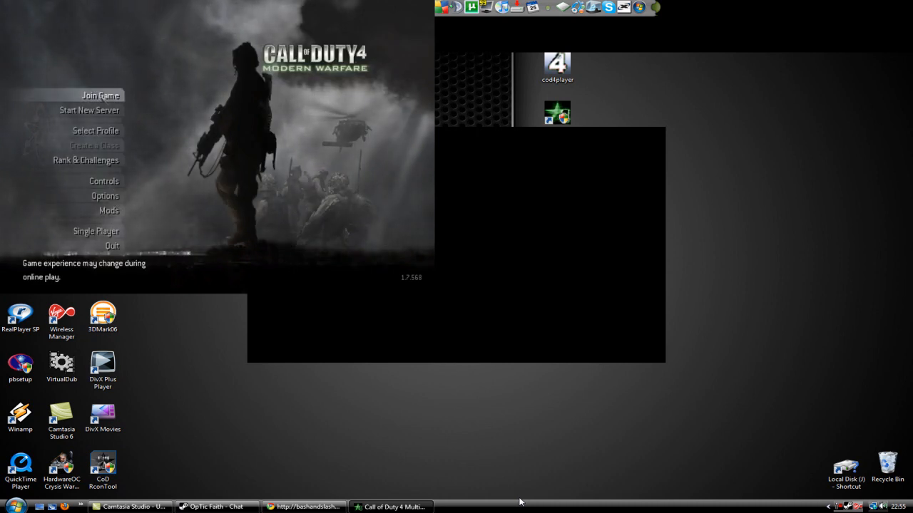
pyautogui.moveTo(128, 130)
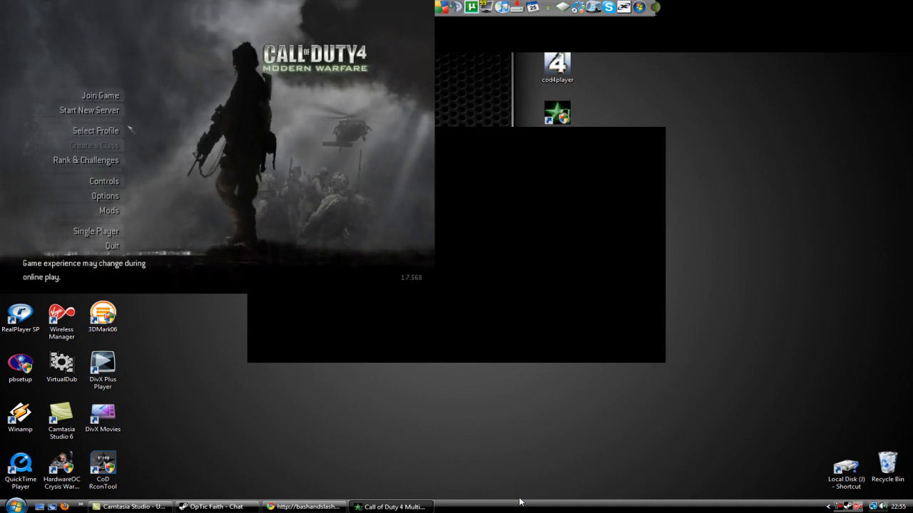
pyautogui.write('devmap')
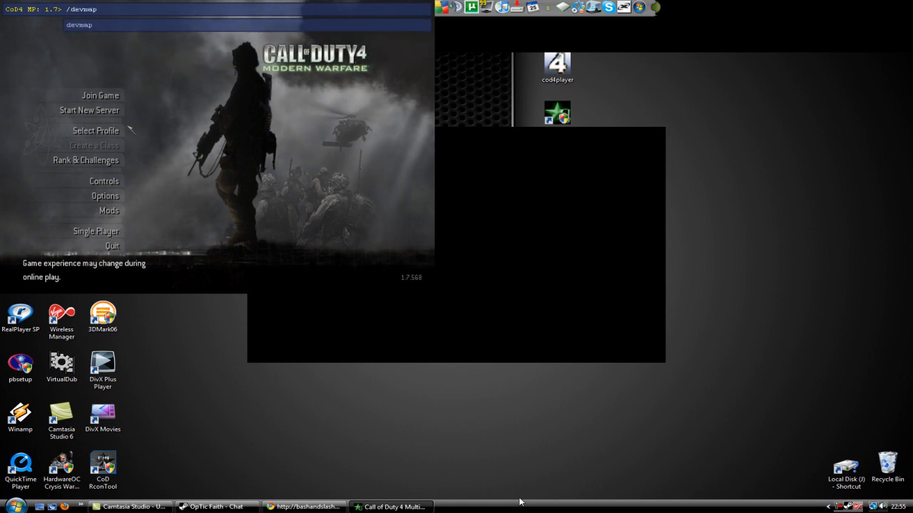
pyautogui.write('m')
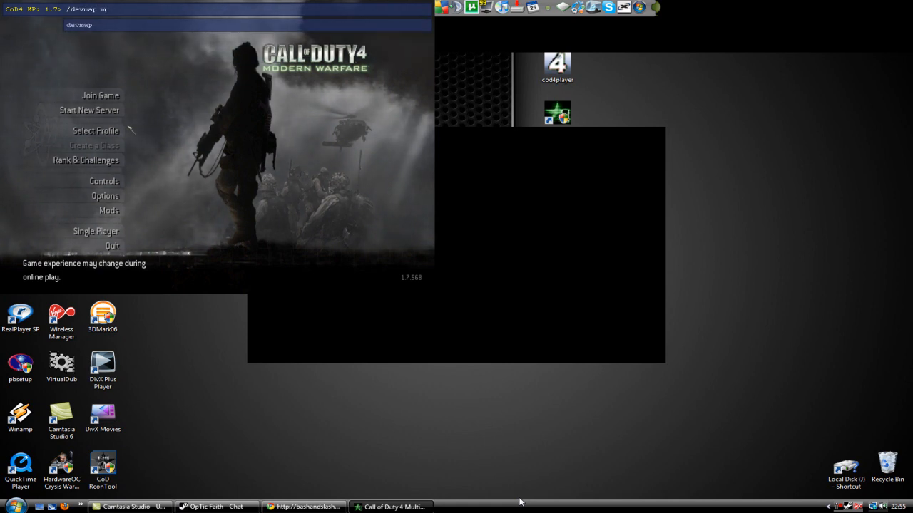
pyautogui.write('p')
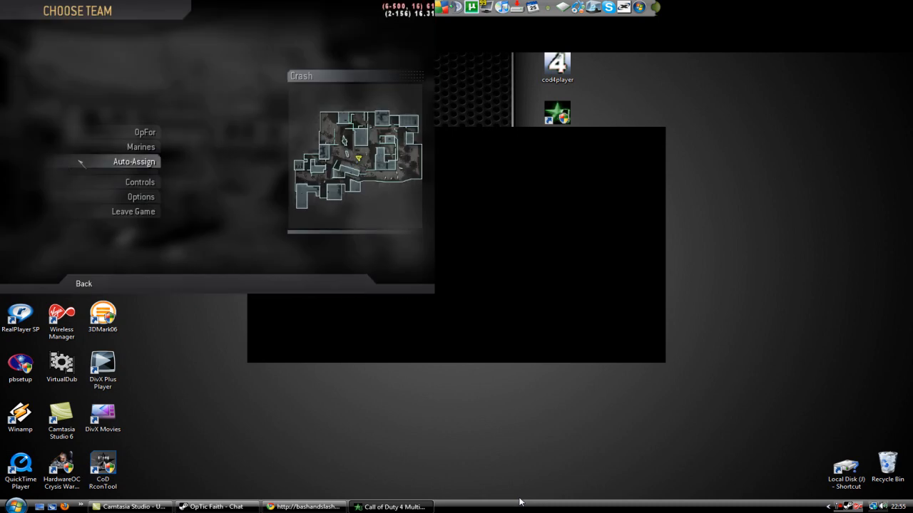
# Auto-assign a team on Crash, then type '/cg_co' in the console to list cg_ dvars
pyautogui.click(134, 161)
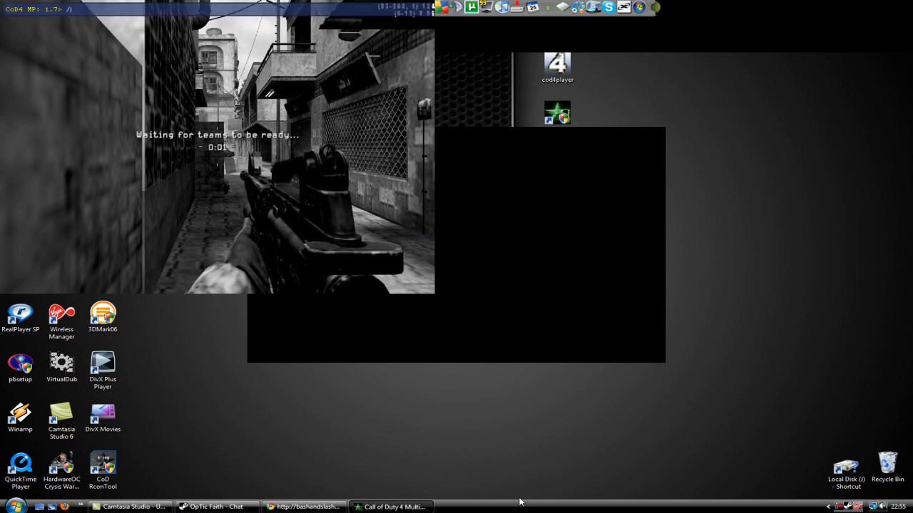
pyautogui.write('/cg_')
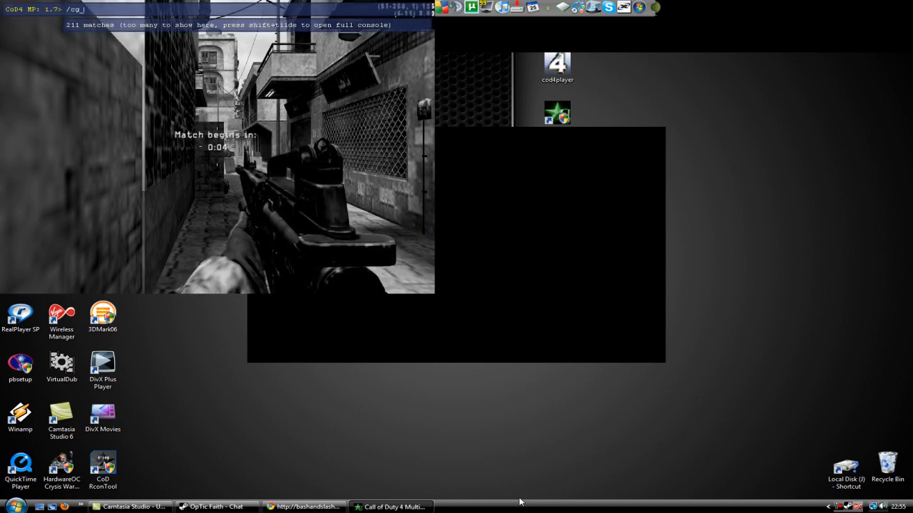
pyautogui.write('co')
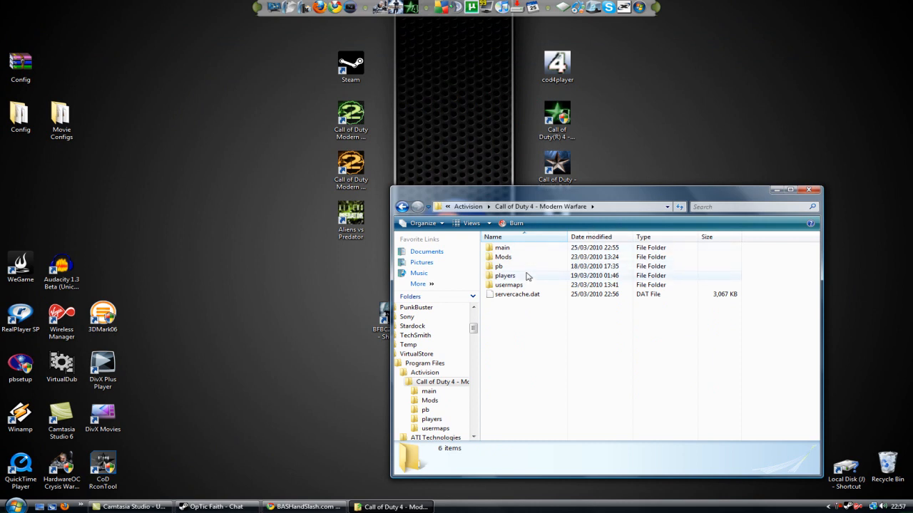
# Browse players > profiles > Yitch3 in Explorer and click the folder's empty area
pyautogui.doubleClick(505, 275)
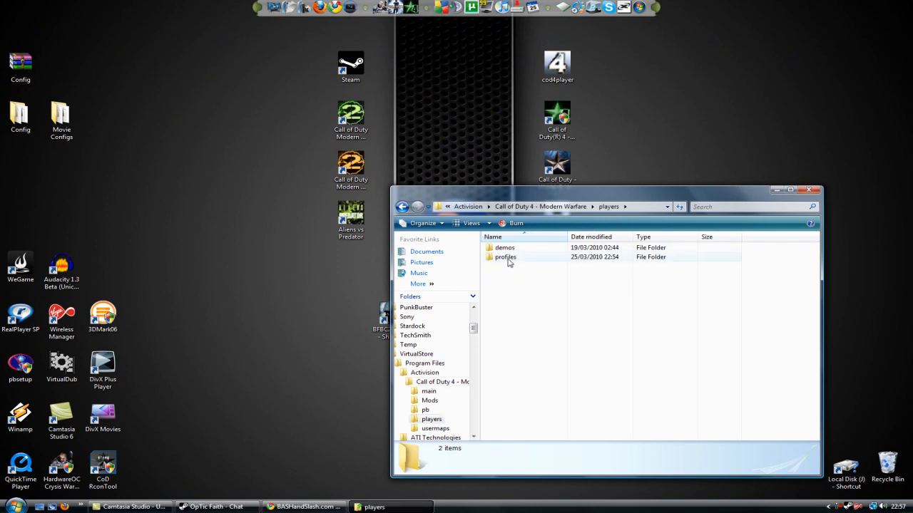
pyautogui.doubleClick(504, 257)
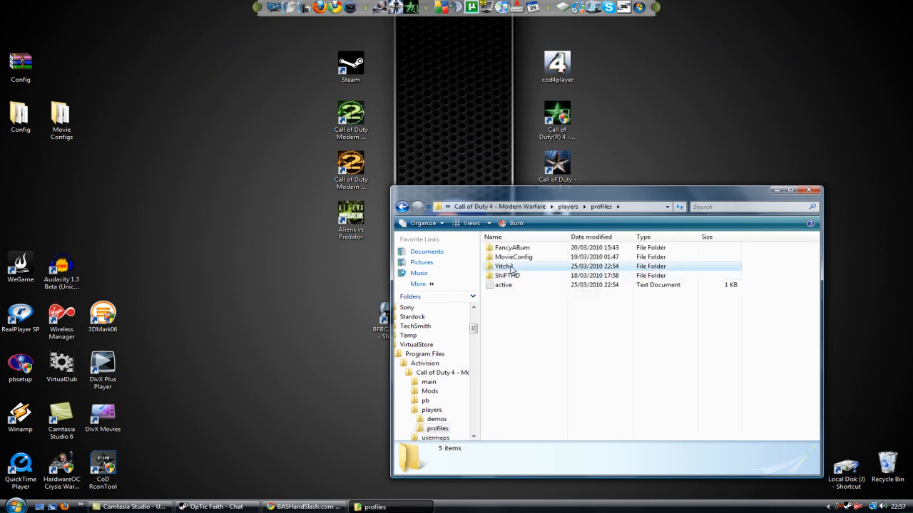
pyautogui.doubleClick(504, 266)
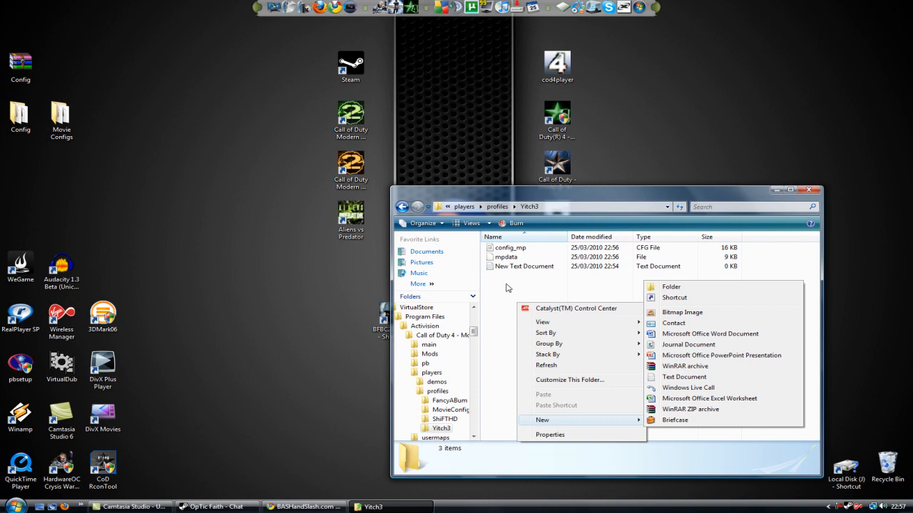
pyautogui.click(683, 376)
pyautogui.write('config')
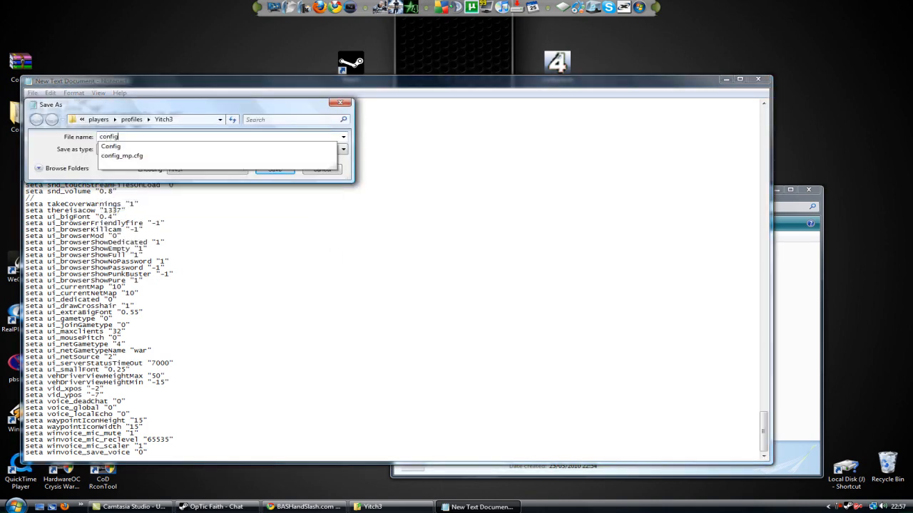
# Overwrite config_mp.cfg in the Yitch3 profile folder with the Notepad config text
pyautogui.click(121, 146)
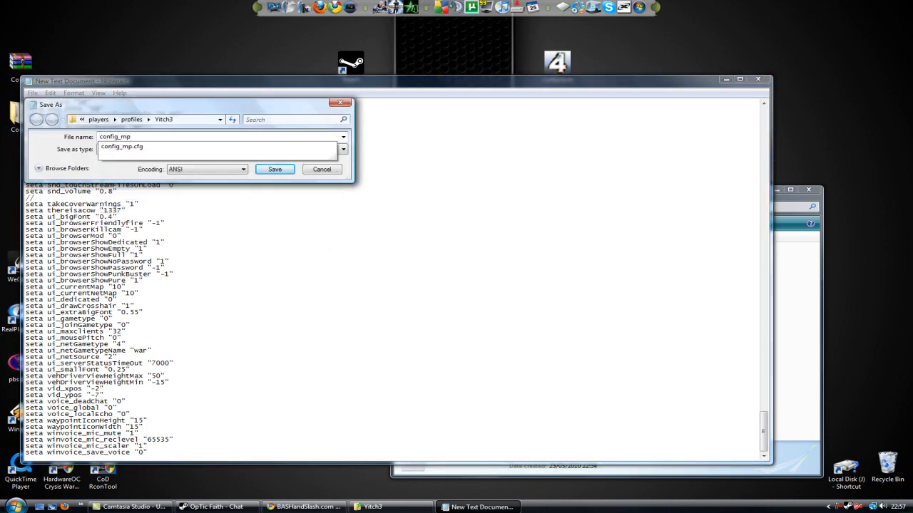
pyautogui.click(274, 169)
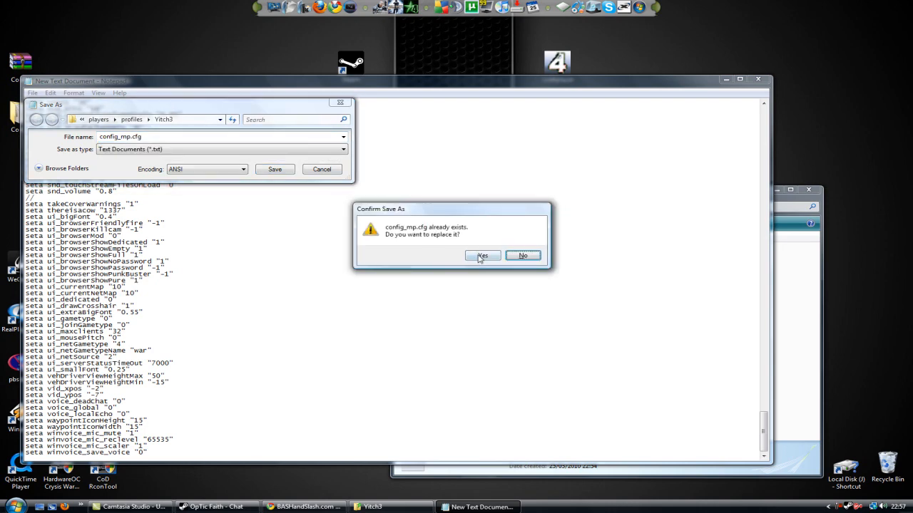
pyautogui.click(482, 256)
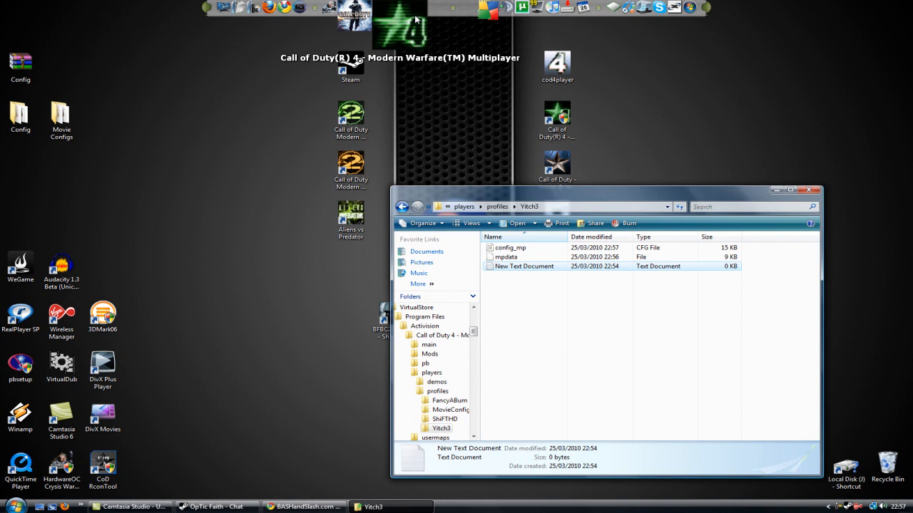
pyautogui.moveTo(804, 402)
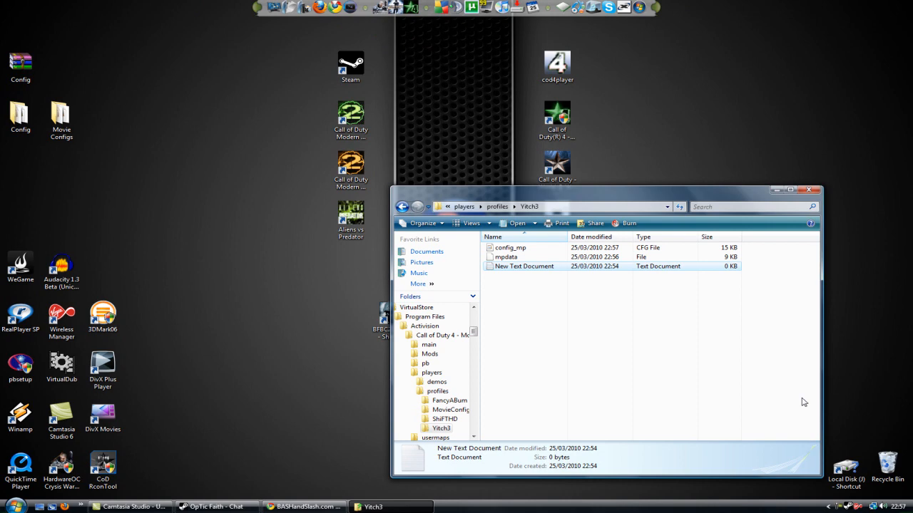